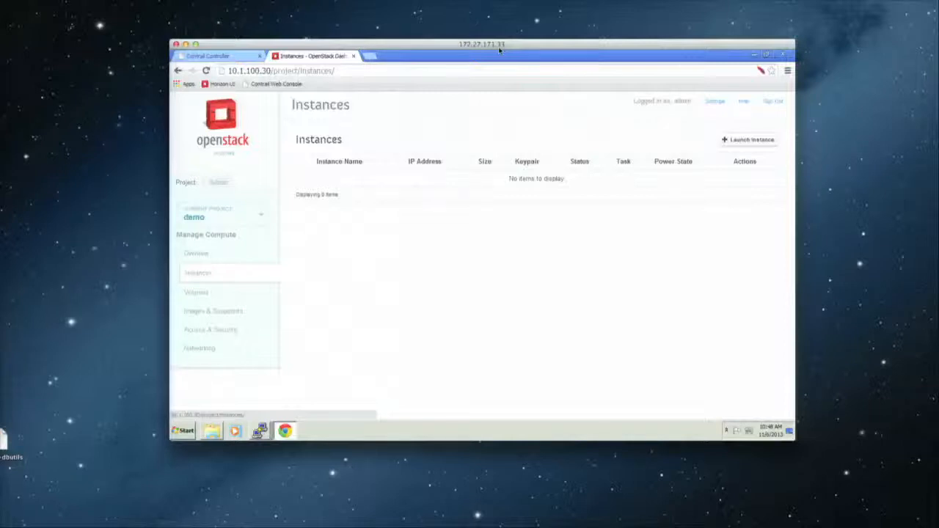
pyautogui.moveTo(598, 106)
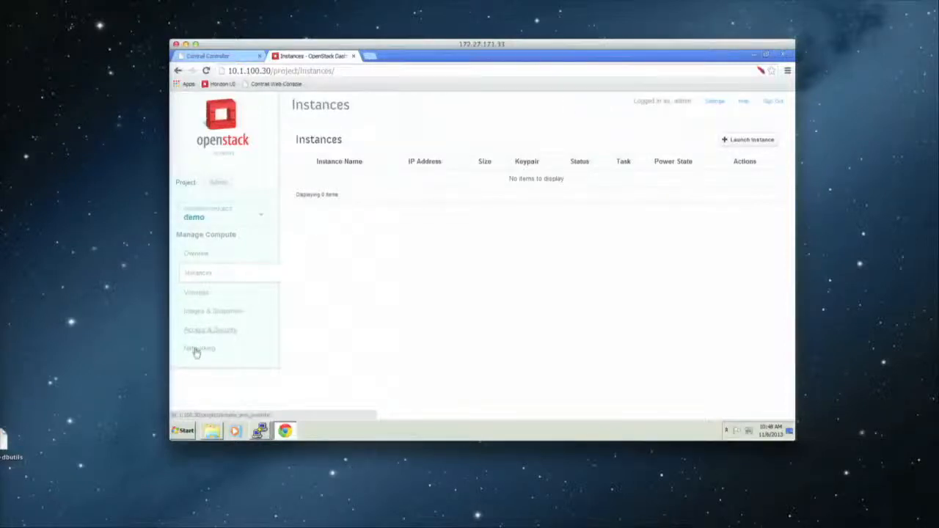
# - Show the demo project's Networks page listing the seven existing virtual networks
pyautogui.click(198, 348)
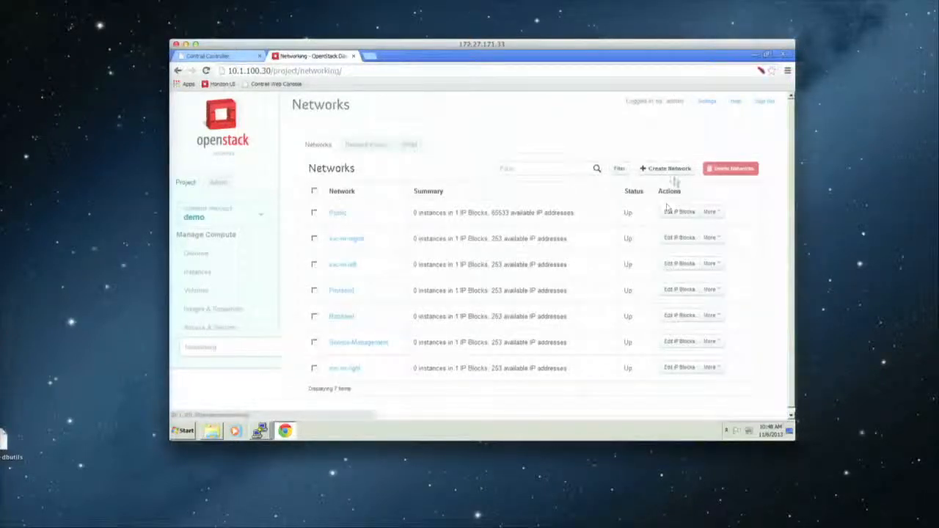
# - Create network openstack-fe with the demo IPAM and IP block 192.168.10.0/24
pyautogui.click(666, 167)
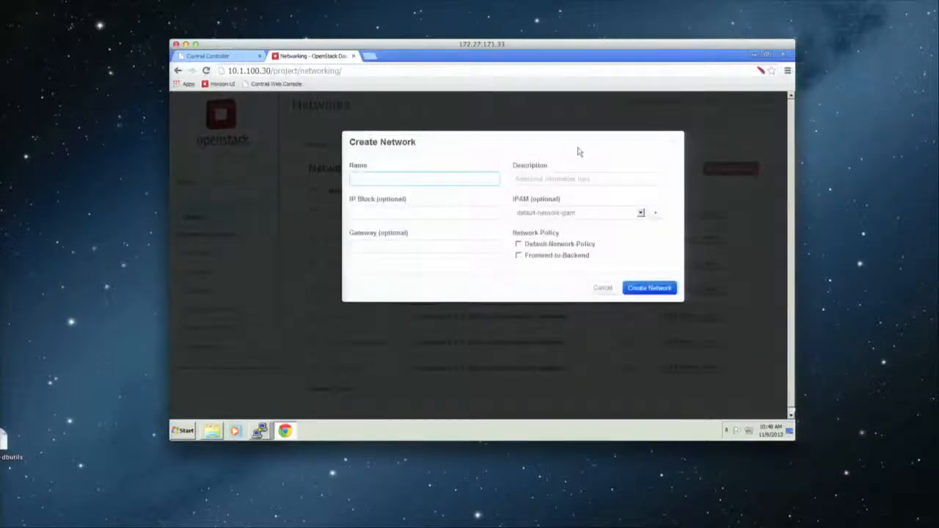
pyautogui.click(424, 179)
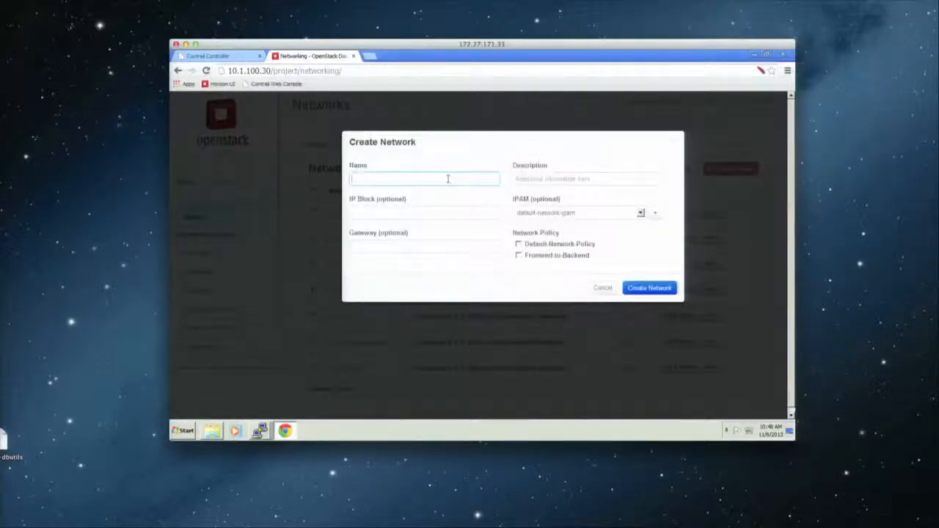
pyautogui.write('opent')
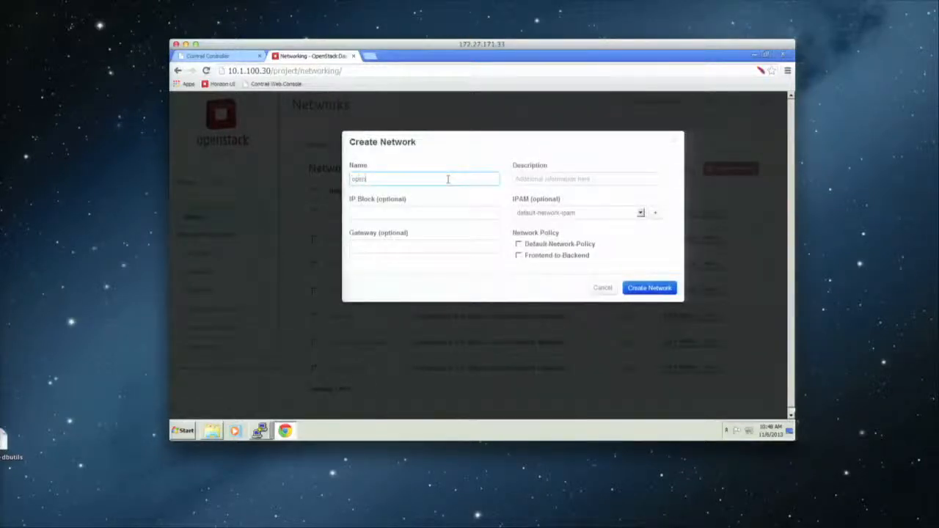
pyautogui.write('openstack-fe')
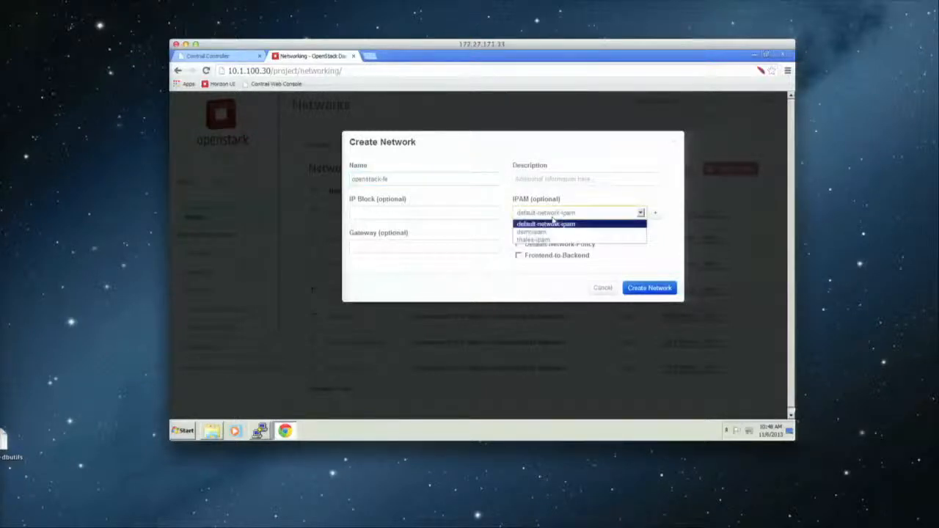
pyautogui.click(532, 232)
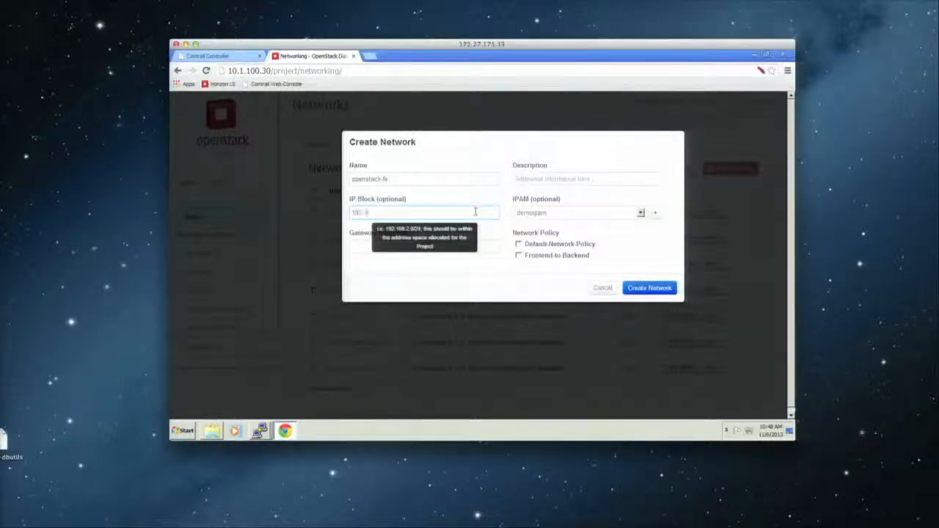
pyautogui.write('192.168.10.0/24')
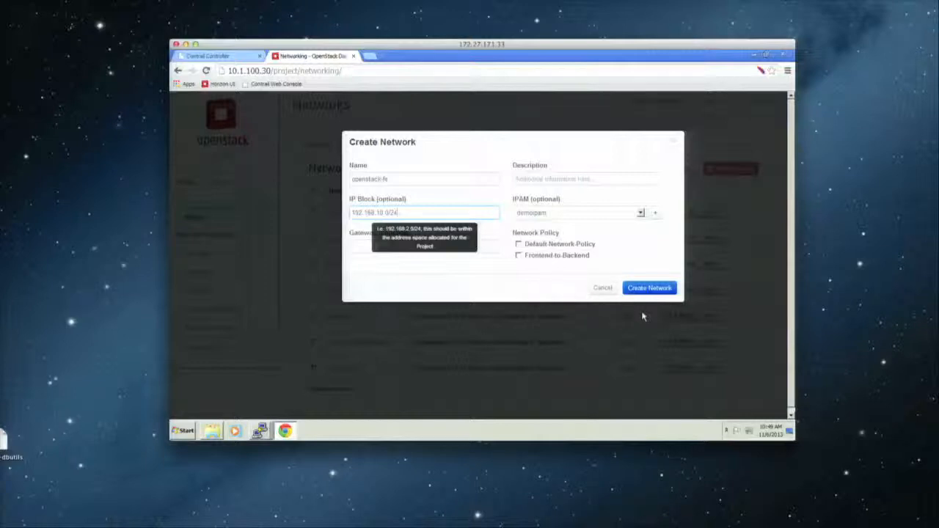
pyautogui.click(649, 288)
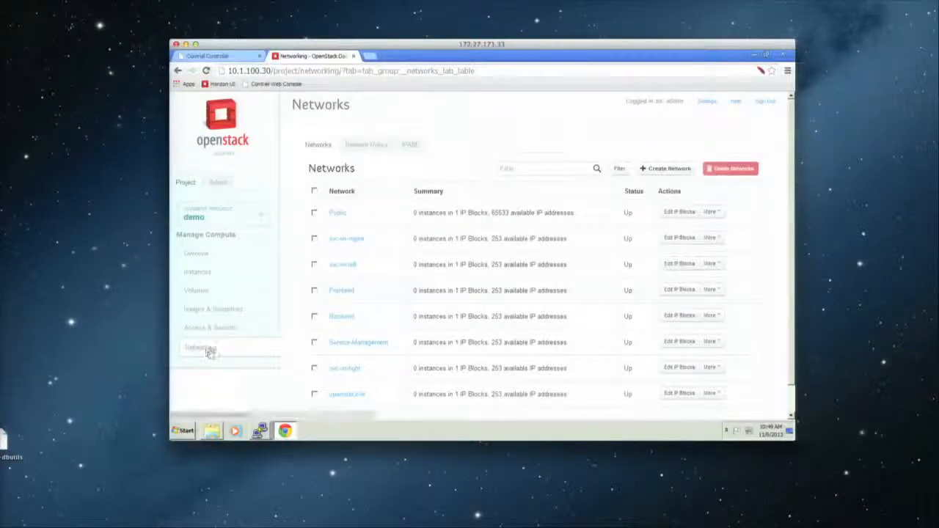
# - Create network openstack-be with IP block 192.168.11.0/24 and the demo IPAM
pyautogui.click(199, 346)
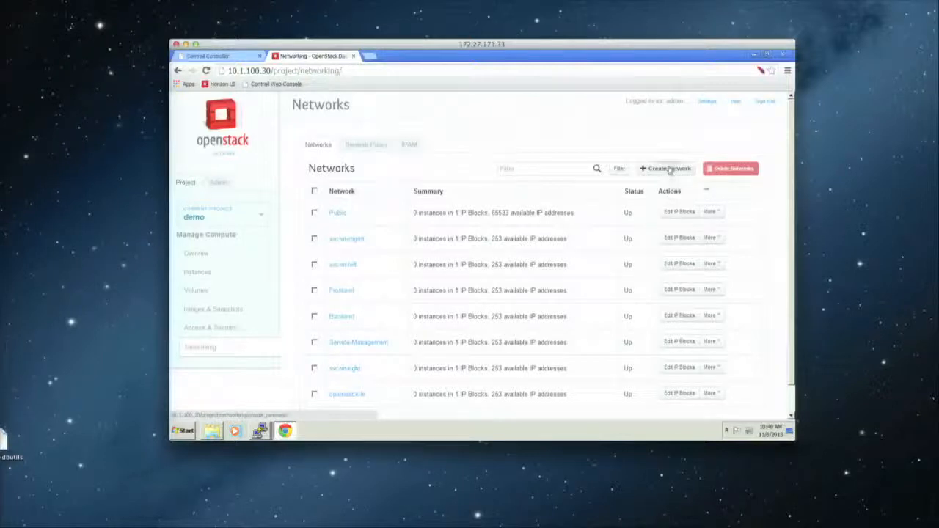
pyautogui.click(666, 167)
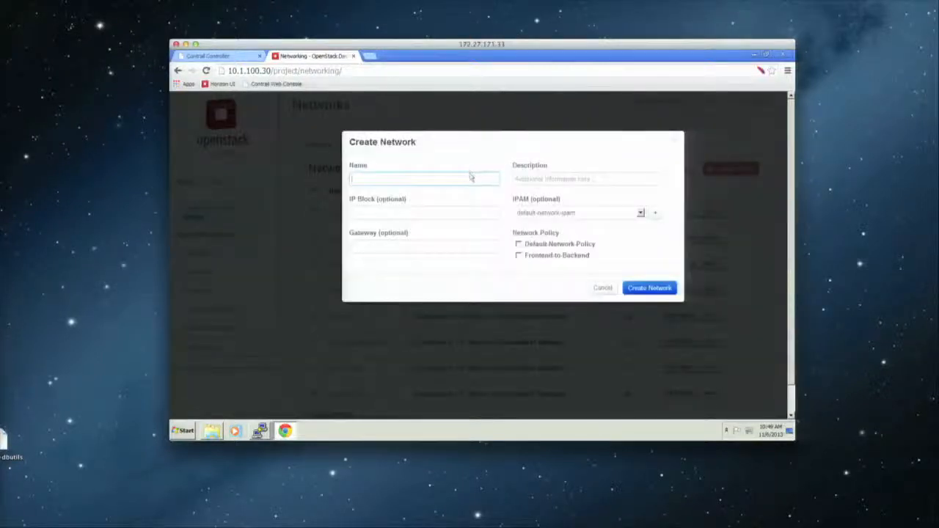
pyautogui.write('net')
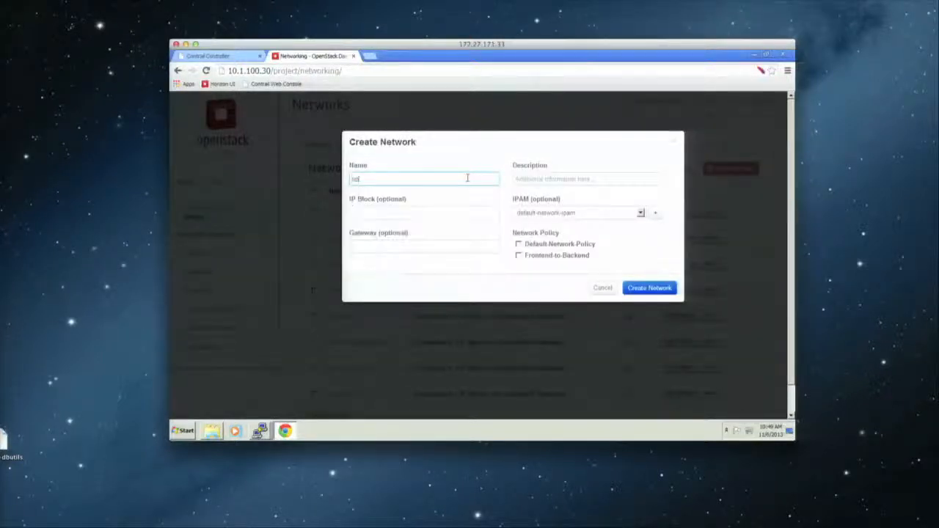
pyautogui.write('openstack-be')
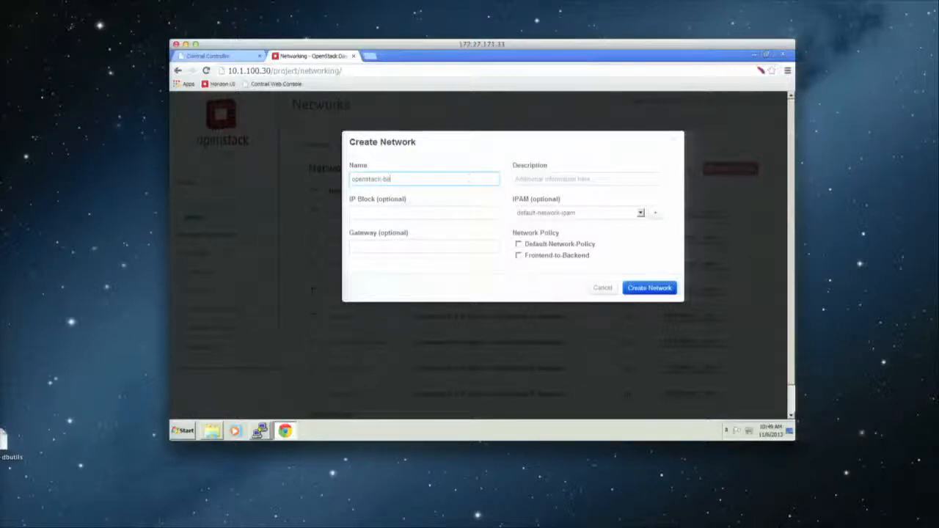
pyautogui.click(424, 213)
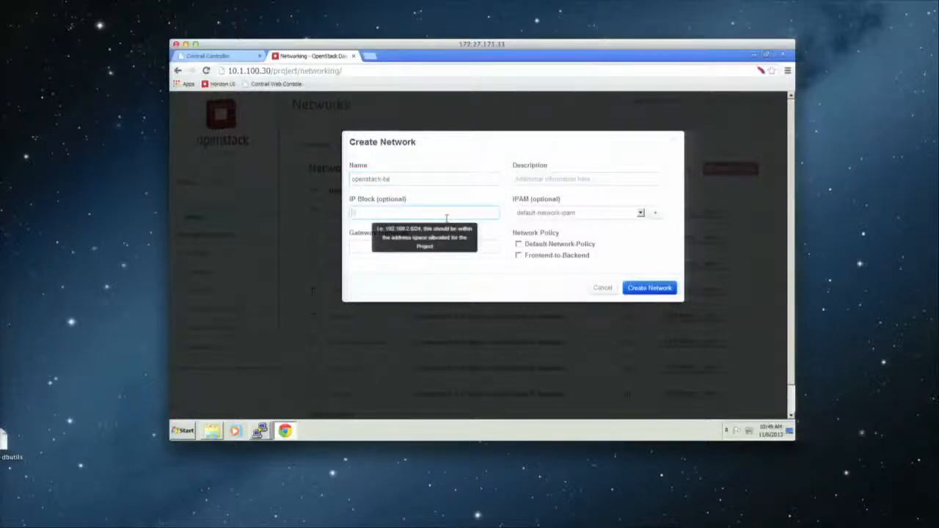
pyautogui.write('192.168.11.0/24')
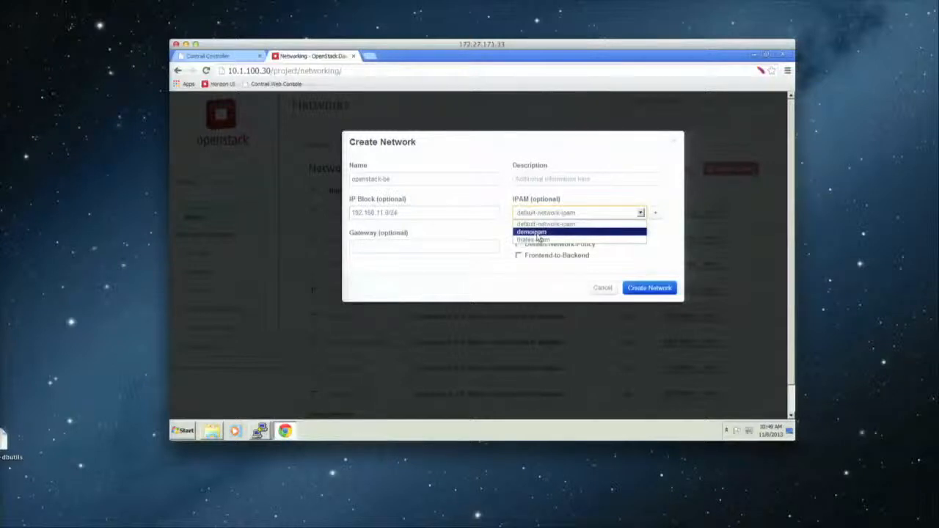
pyautogui.click(531, 231)
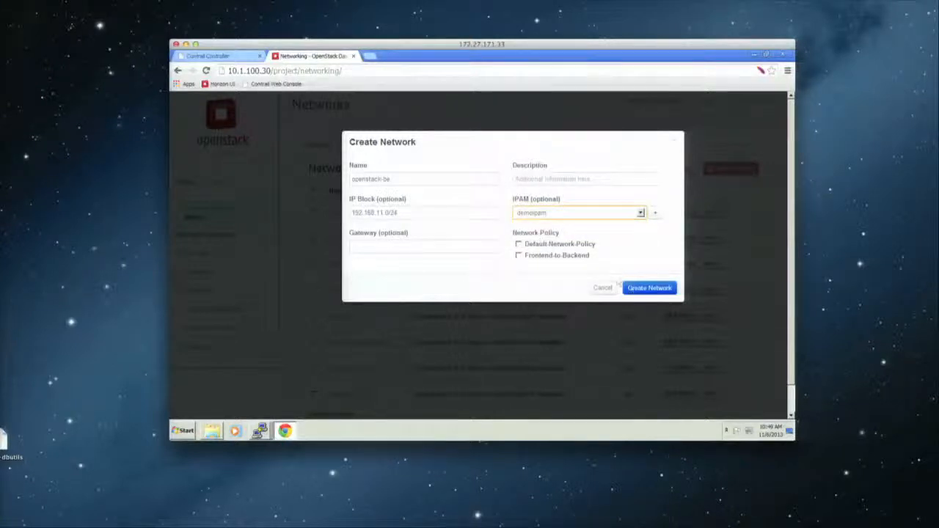
pyautogui.click(649, 286)
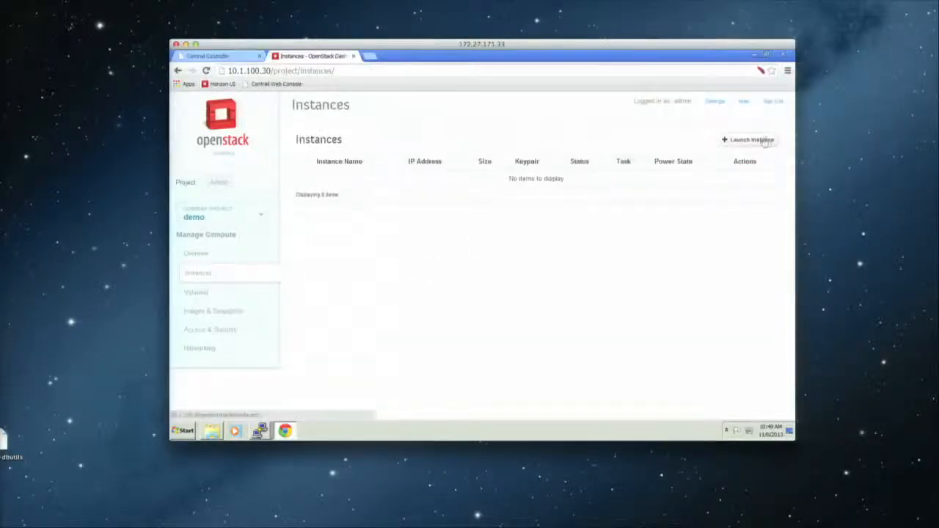
# - Start a new instance from the Ubuntu Precise image and name it after openstack-fe
pyautogui.click(748, 139)
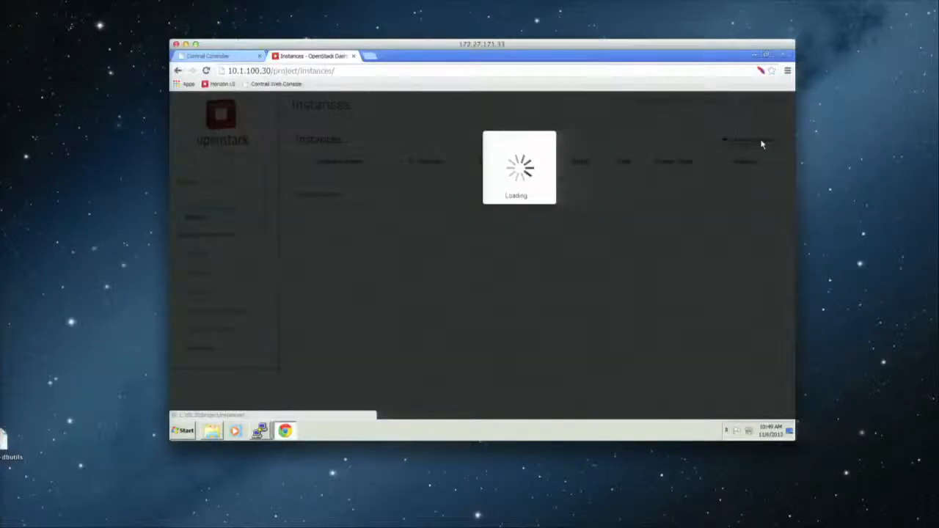
pyautogui.click(745, 141)
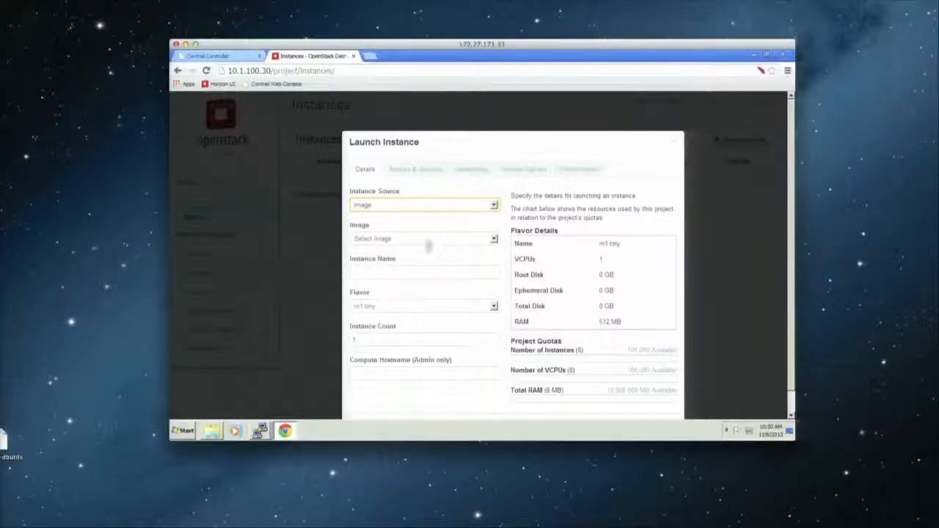
pyautogui.click(424, 238)
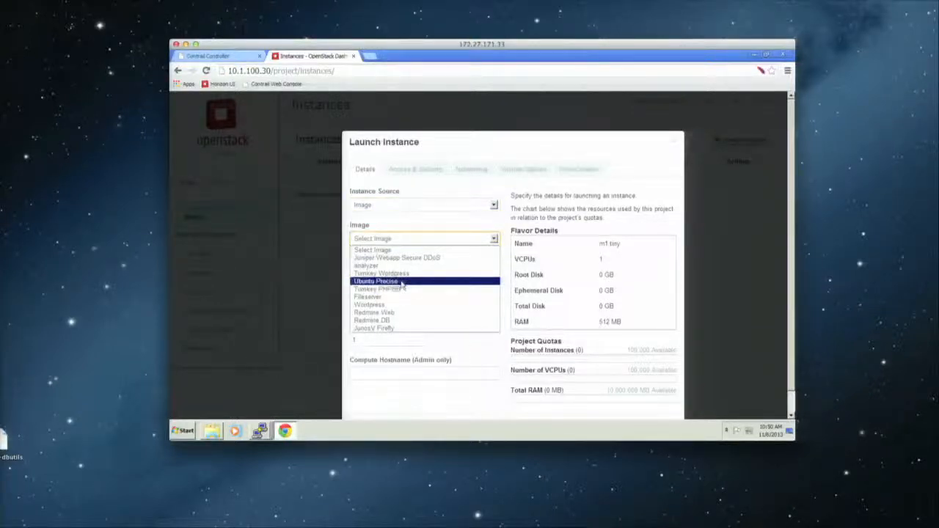
pyautogui.click(376, 282)
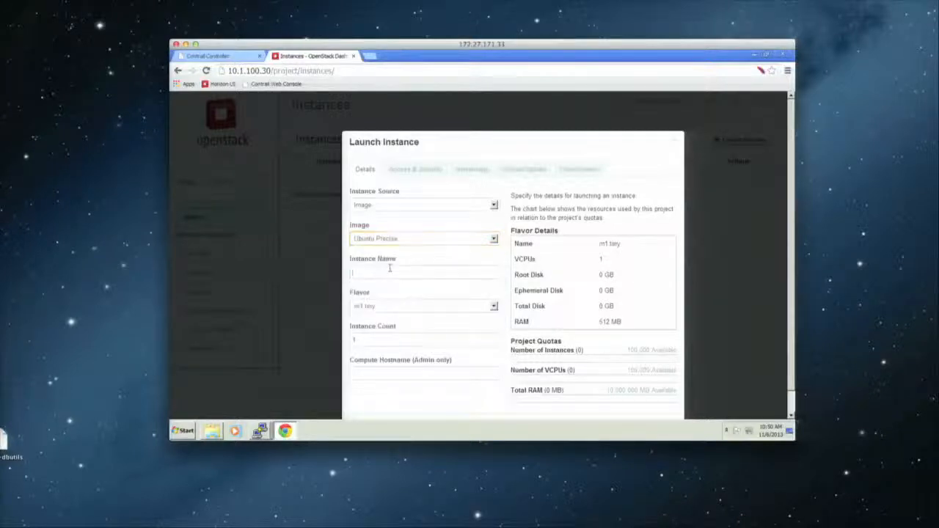
pyautogui.click(424, 271)
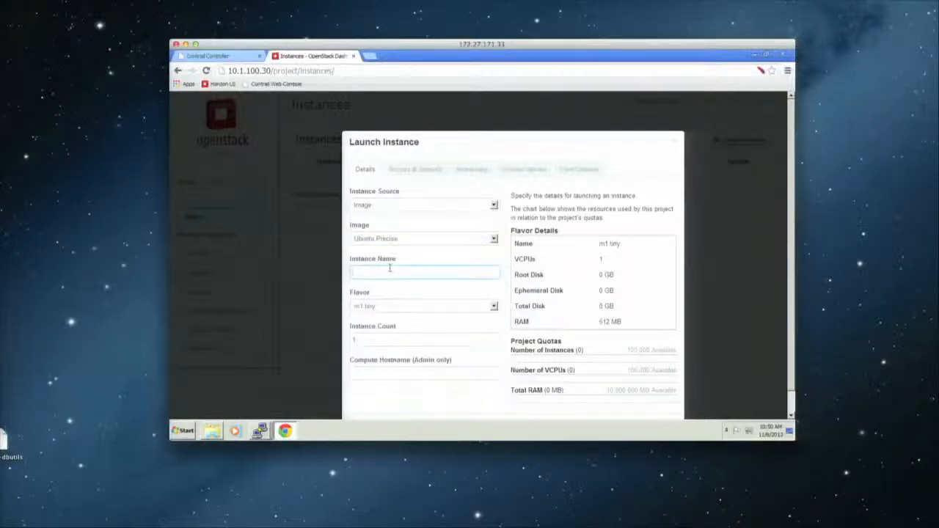
pyautogui.write('openstack-v')
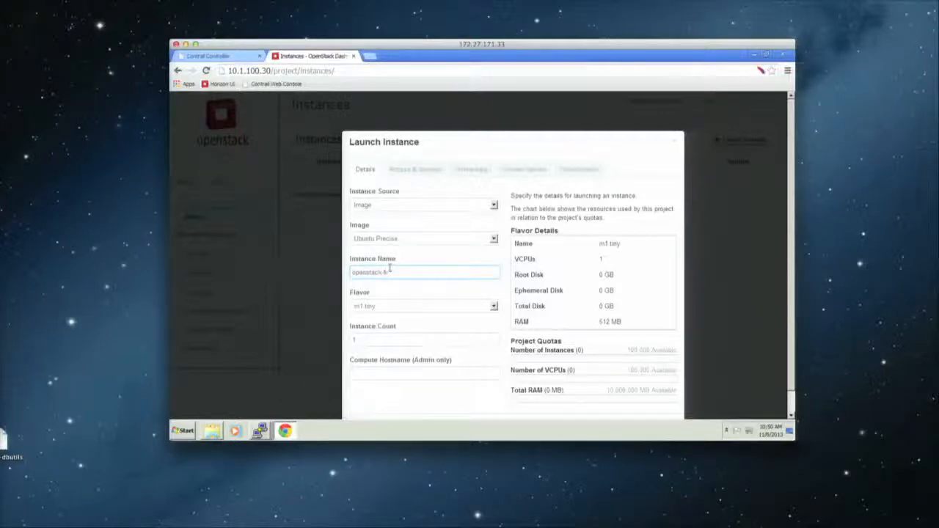
pyautogui.press('Backspace')
pyautogui.write('vm')
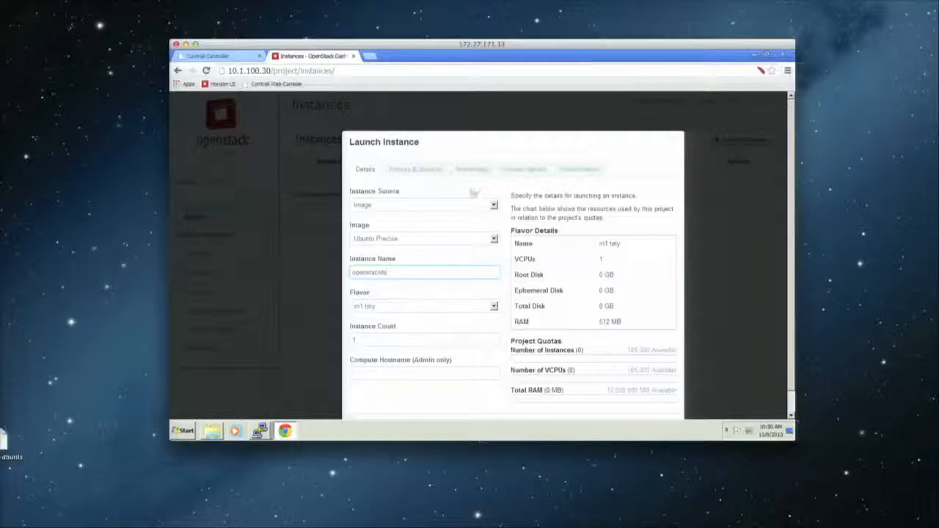
# - Attach the instance to the openstack-fe network and launch it
pyautogui.click(471, 169)
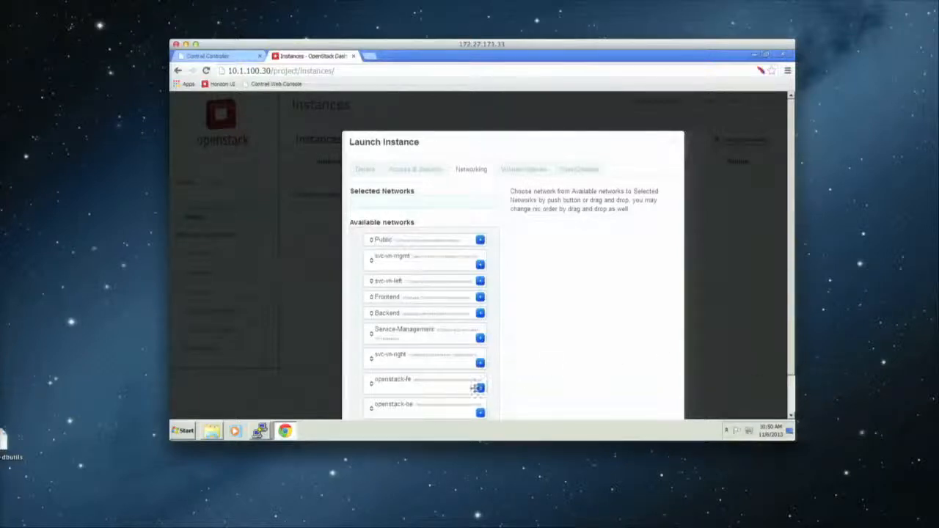
pyautogui.click(480, 387)
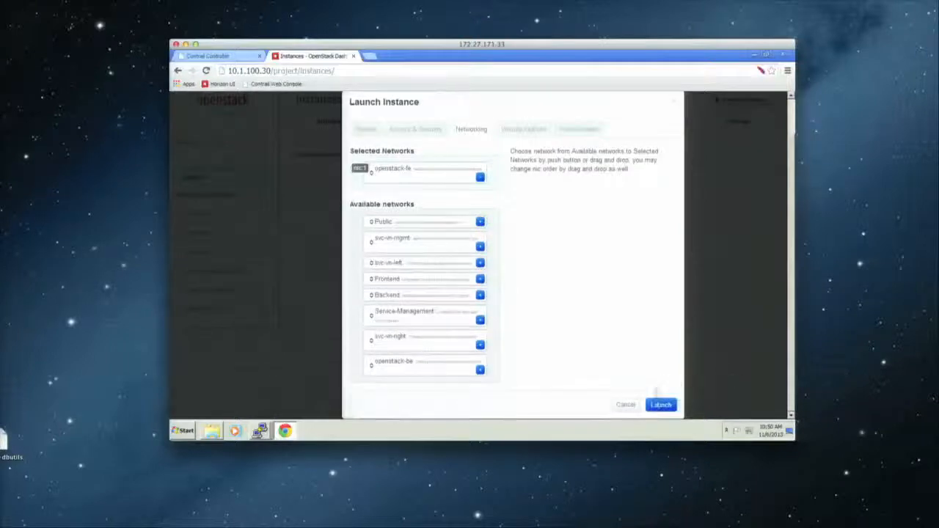
pyautogui.click(660, 404)
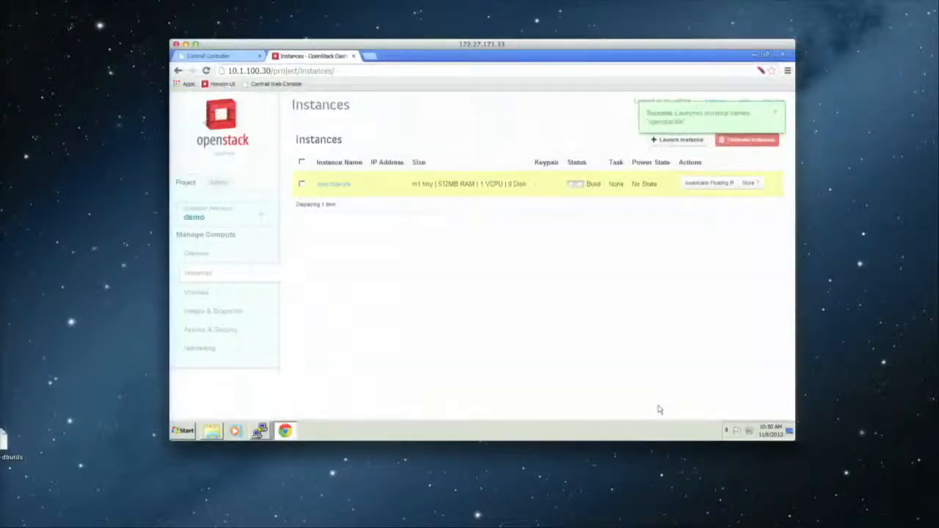
# - Begin launching a second instance from the Instances page
pyautogui.click(676, 140)
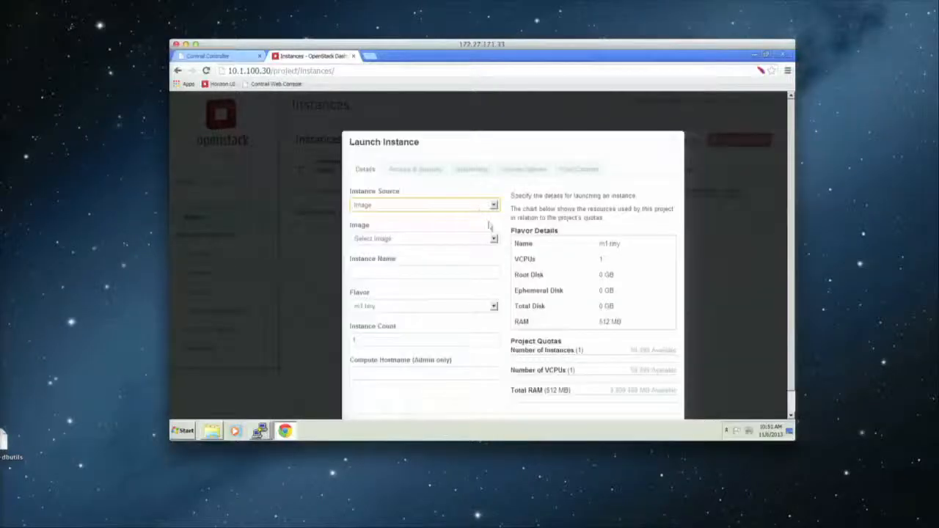
# - Launch a second Ubuntu Precise instance attached to the openstack-be network
pyautogui.click(424, 238)
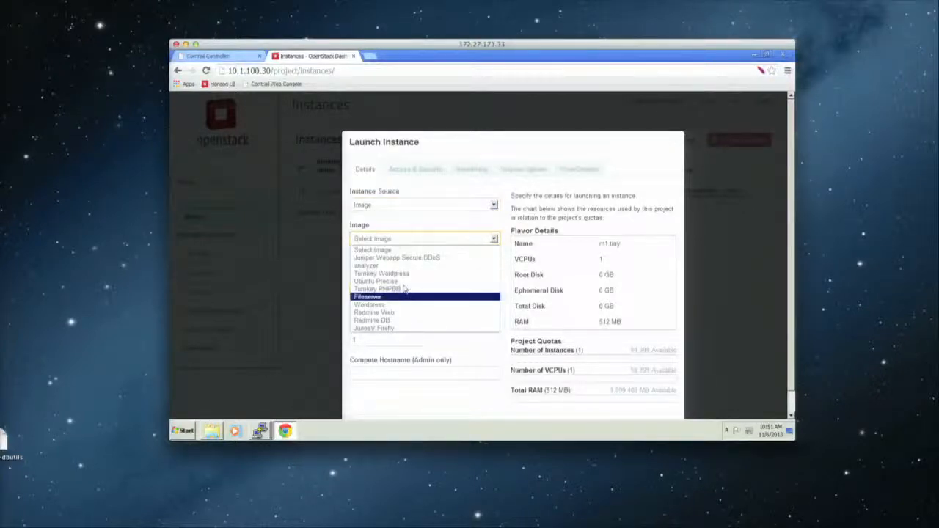
pyautogui.click(376, 281)
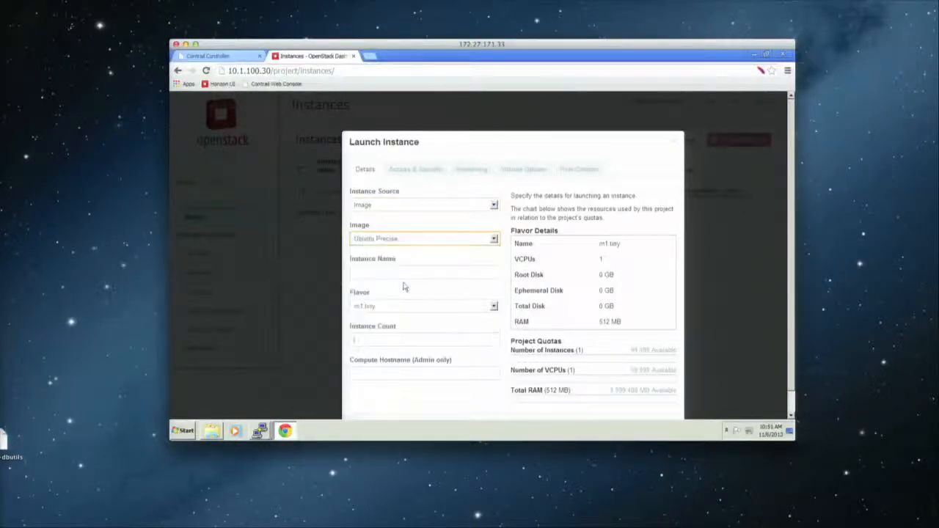
pyautogui.click(424, 272)
pyautogui.write('openstackbe')
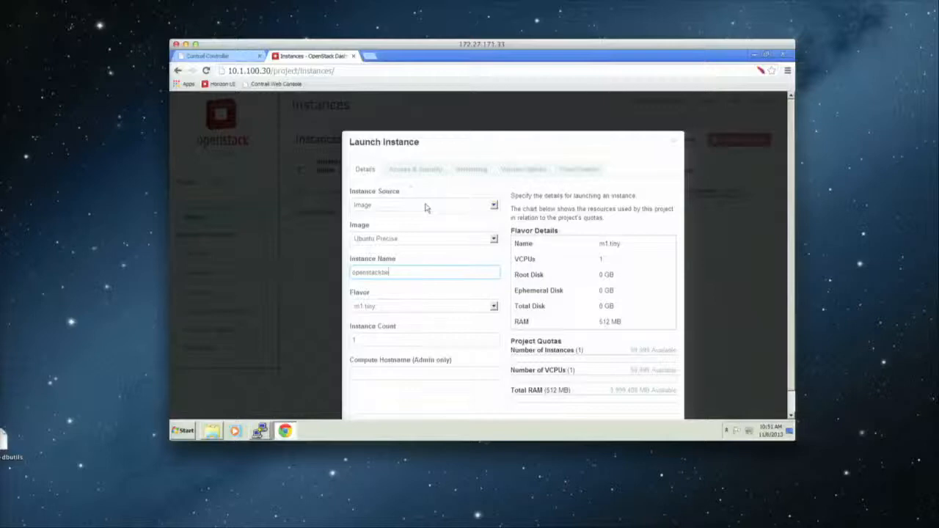
pyautogui.click(471, 169)
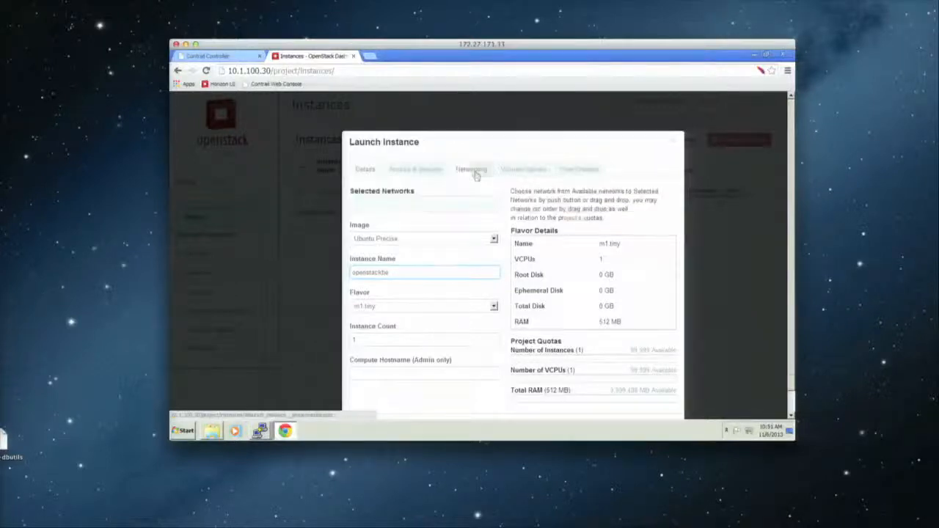
pyautogui.click(471, 168)
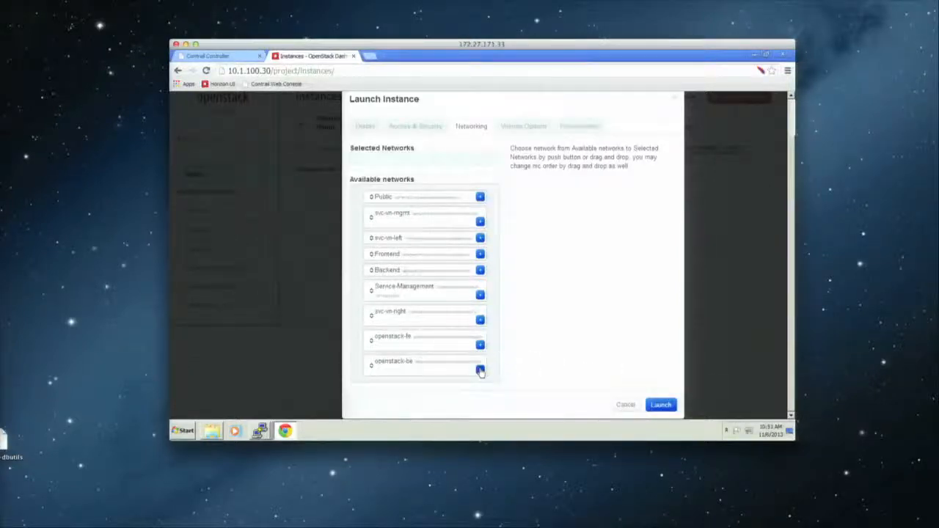
pyautogui.click(480, 369)
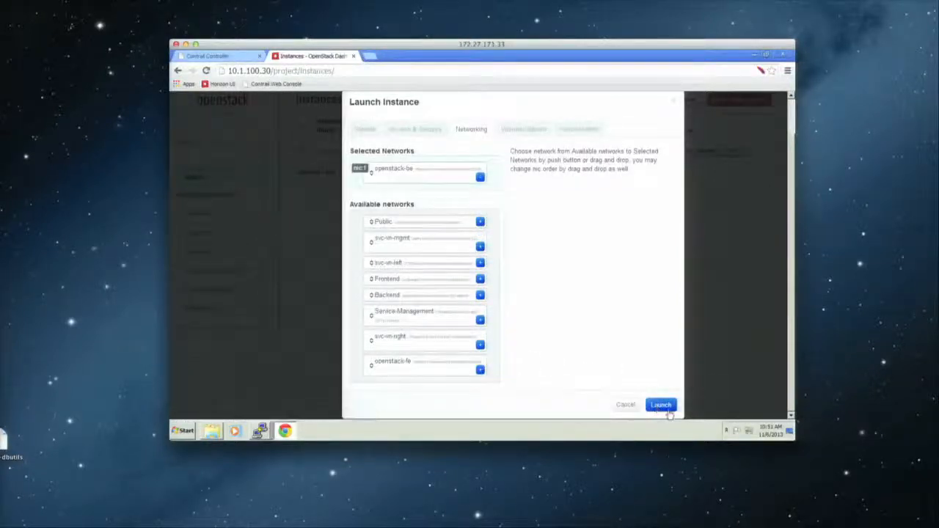
pyautogui.click(660, 405)
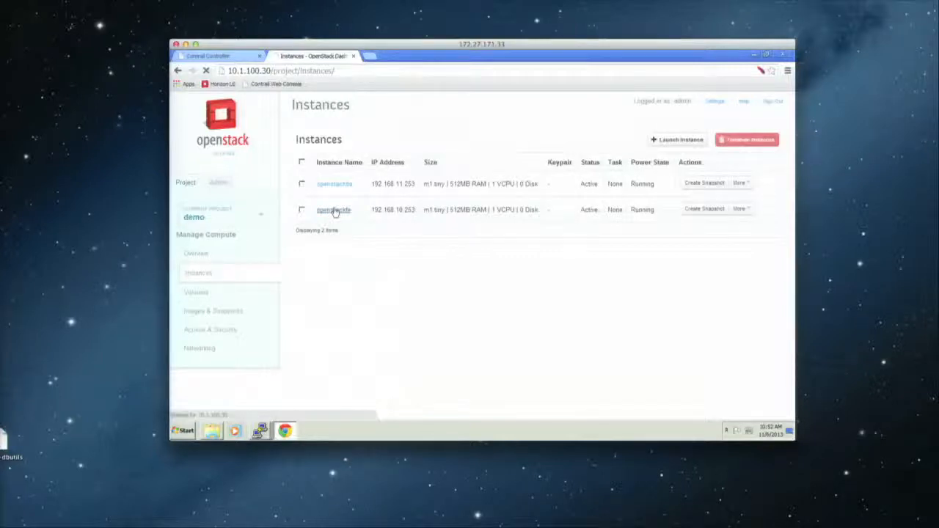
# - Log in as ubuntu on the openstackfe console and start a ping to the back-end instance
pyautogui.click(334, 210)
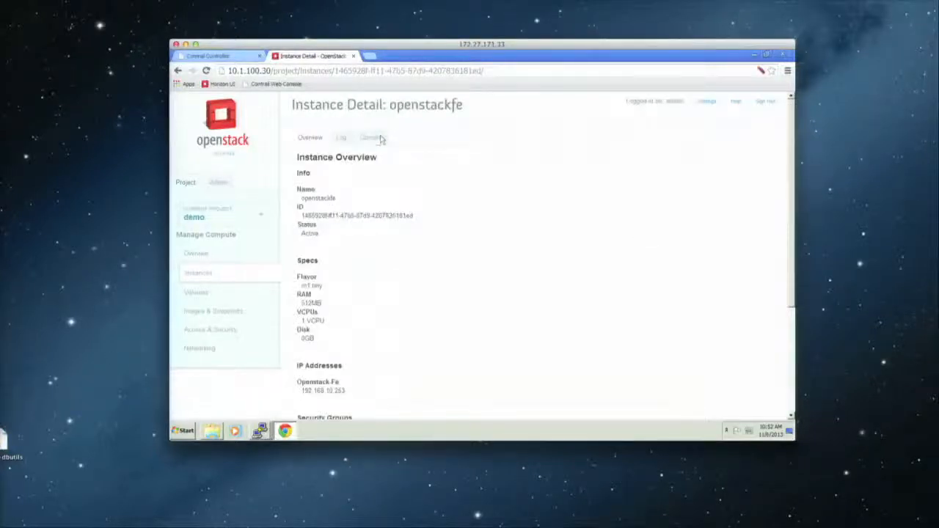
pyautogui.click(370, 138)
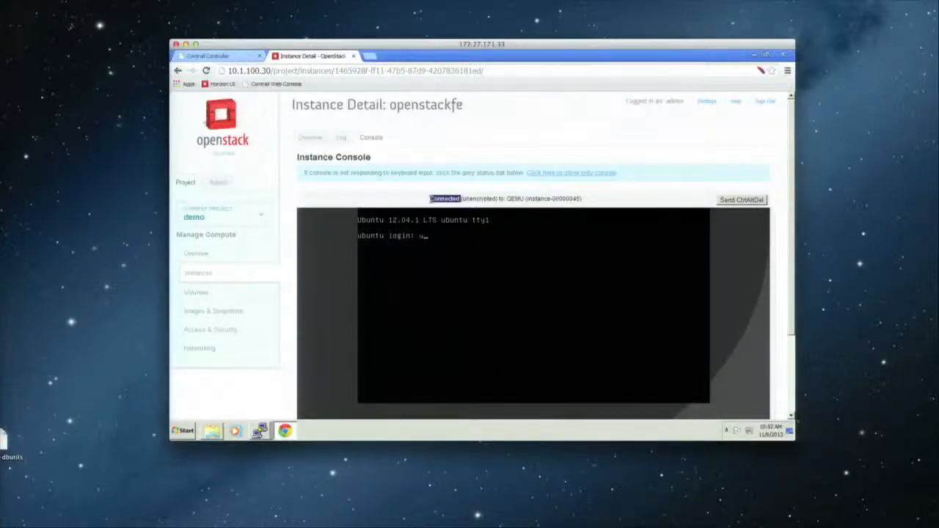
pyautogui.write('ubuntu')
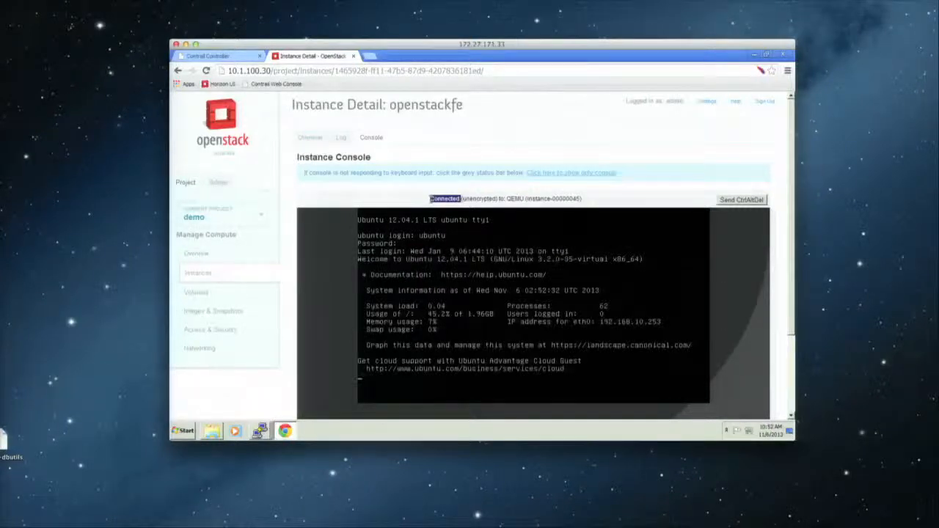
pyautogui.write('ping 192.168.11.253')
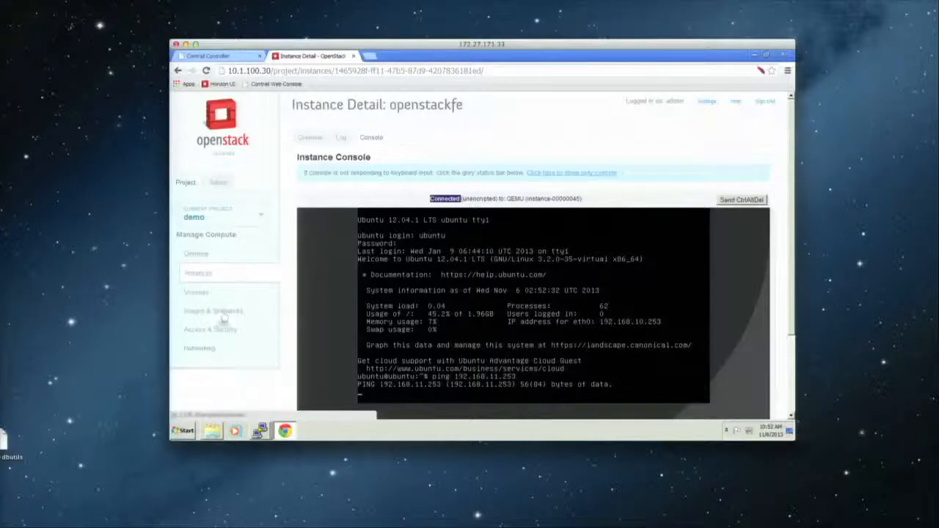
# - Add a pass rule to openstackpol from source openstack-fe to destination openstack-be
pyautogui.click(200, 349)
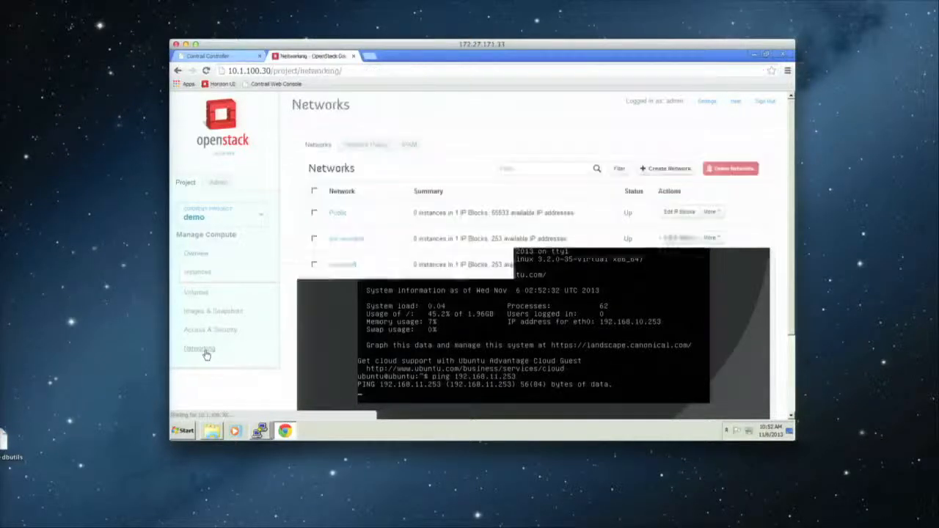
pyautogui.click(199, 347)
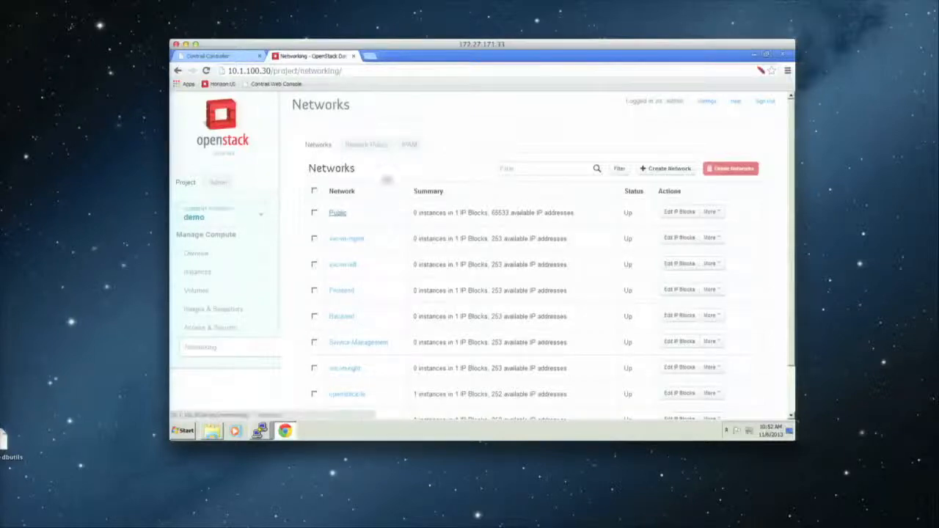
pyautogui.click(663, 290)
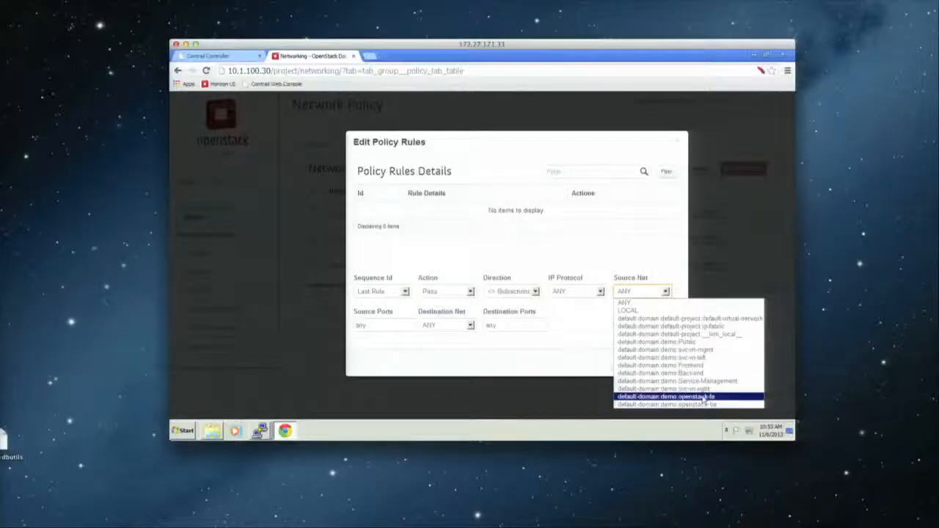
pyautogui.click(666, 397)
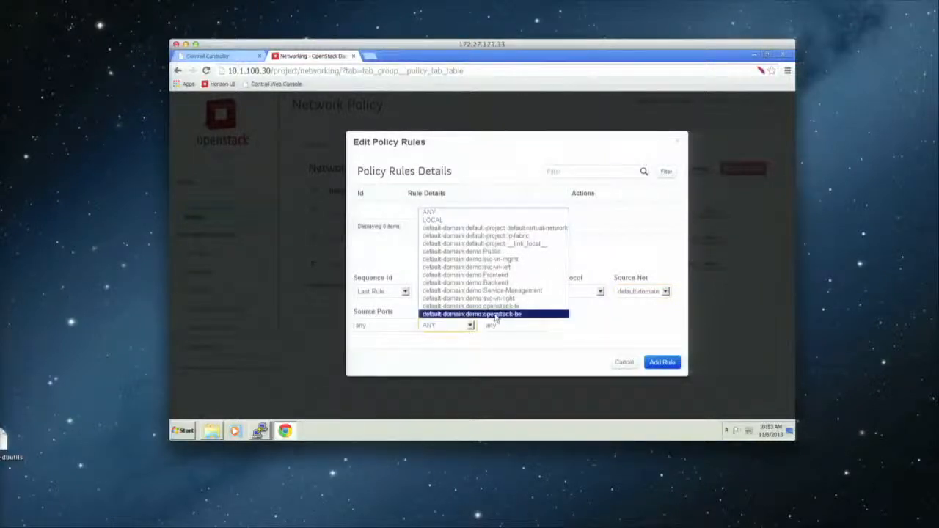
pyautogui.click(473, 314)
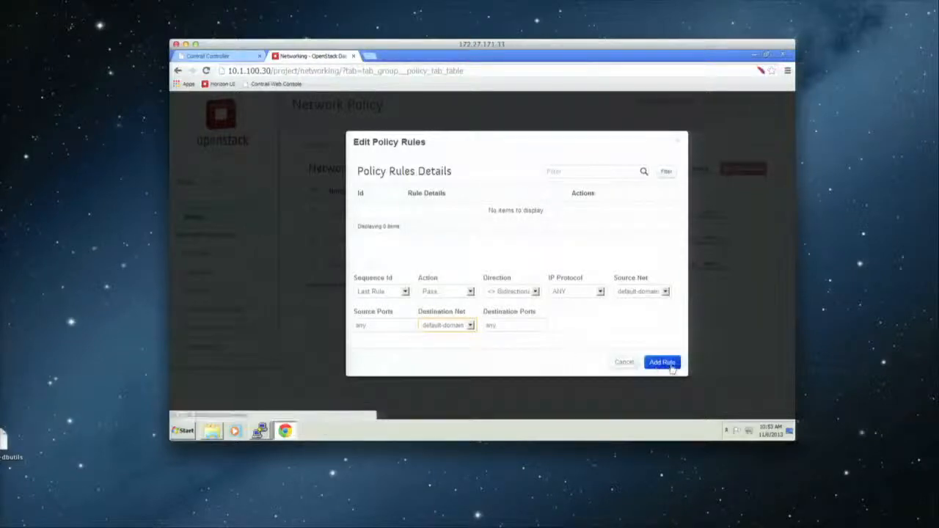
pyautogui.click(661, 361)
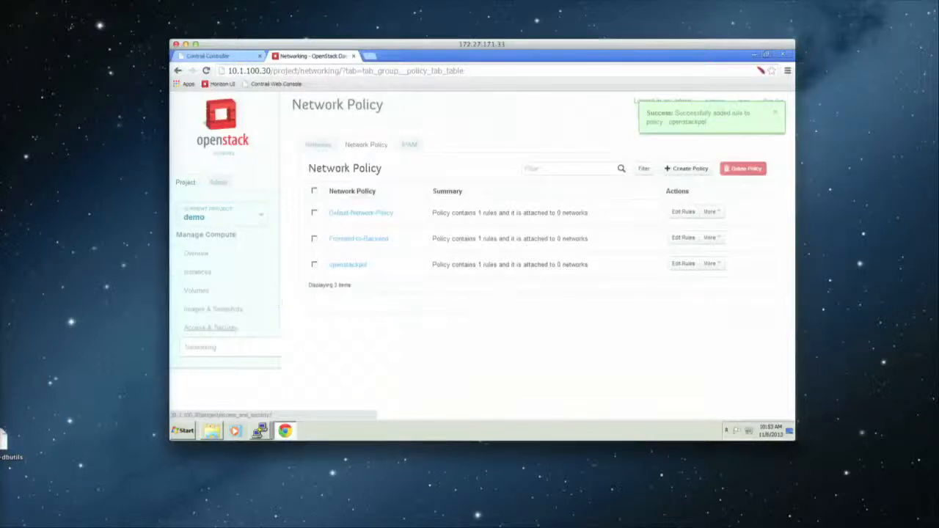
# - Attach the openstackpol policy to the openstack-fe network and save
pyautogui.click(317, 145)
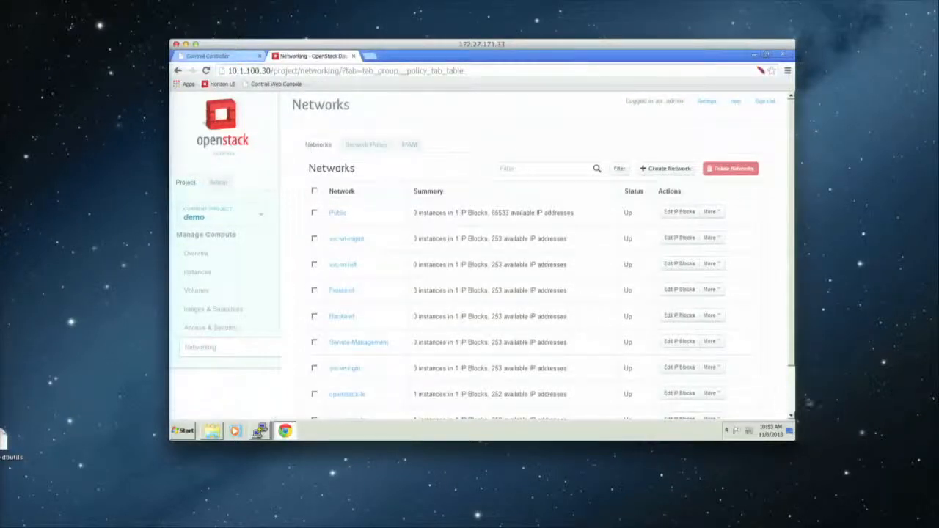
pyautogui.scroll(-3)
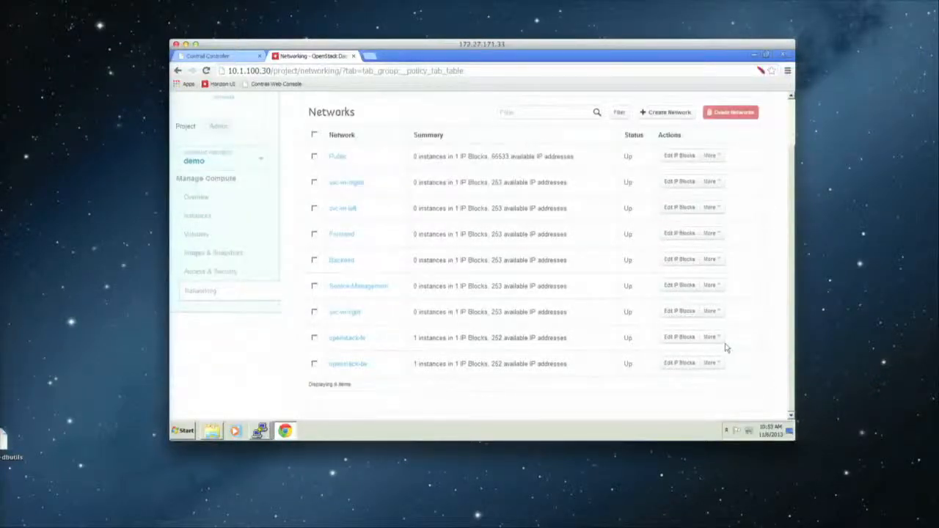
pyautogui.click(710, 336)
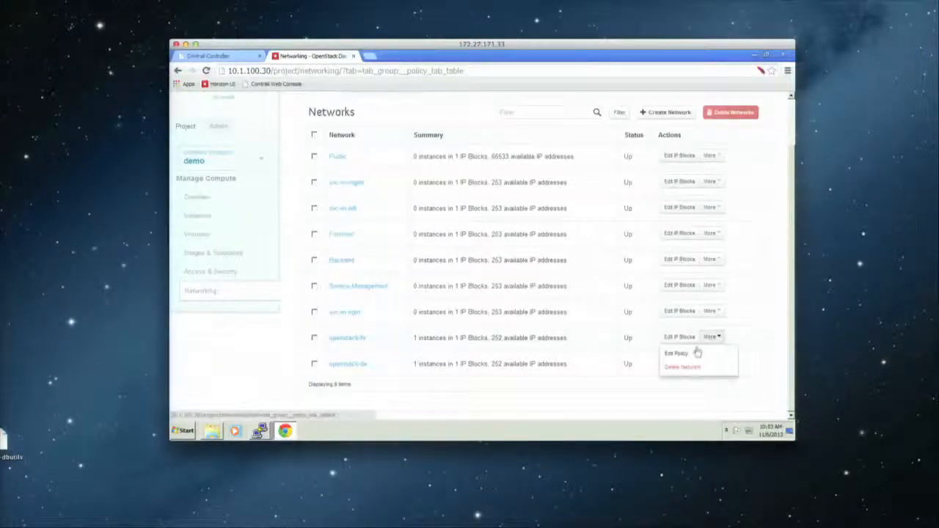
pyautogui.click(675, 354)
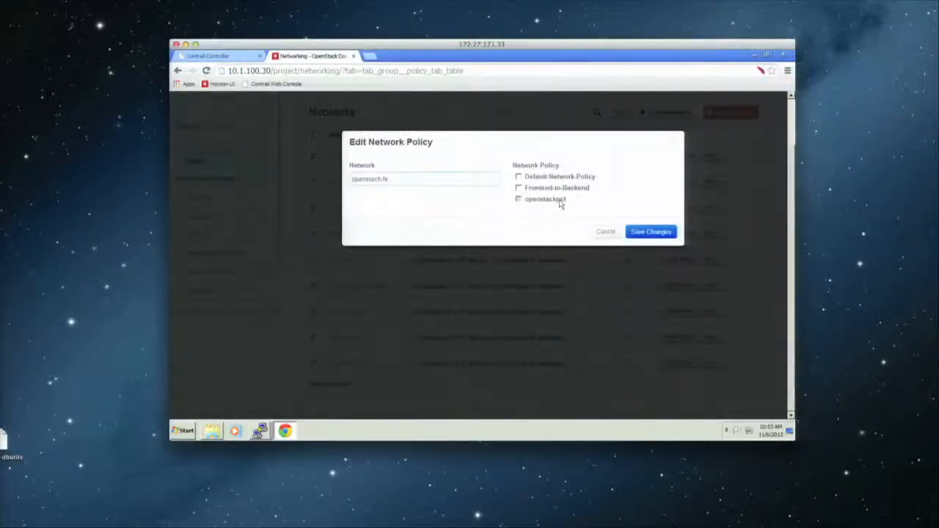
pyautogui.click(519, 200)
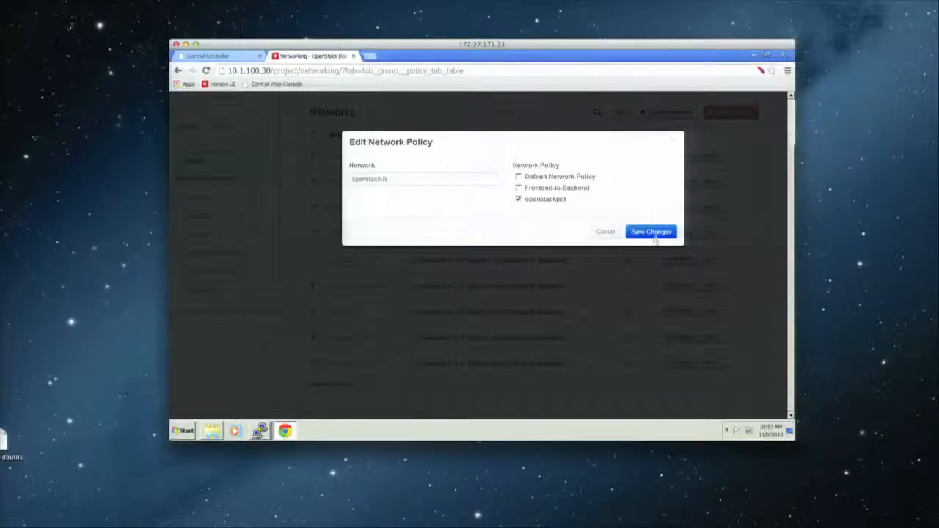
pyautogui.click(650, 232)
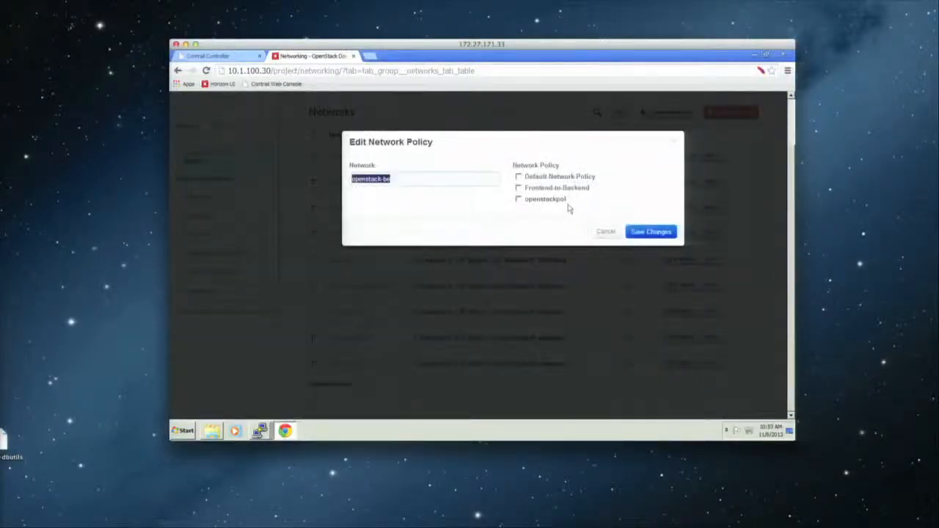
# - Attach the openstackpol policy to the openstack-be network and save
pyautogui.click(519, 199)
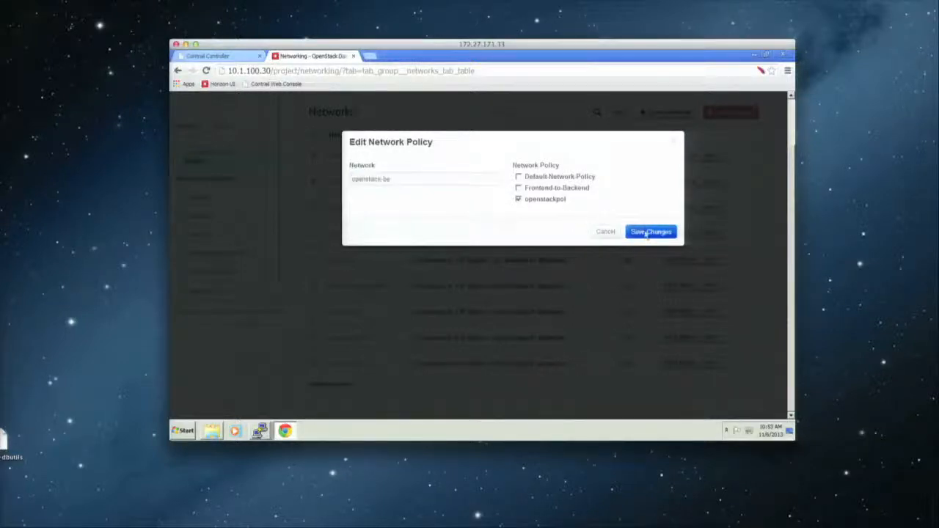
pyautogui.click(650, 231)
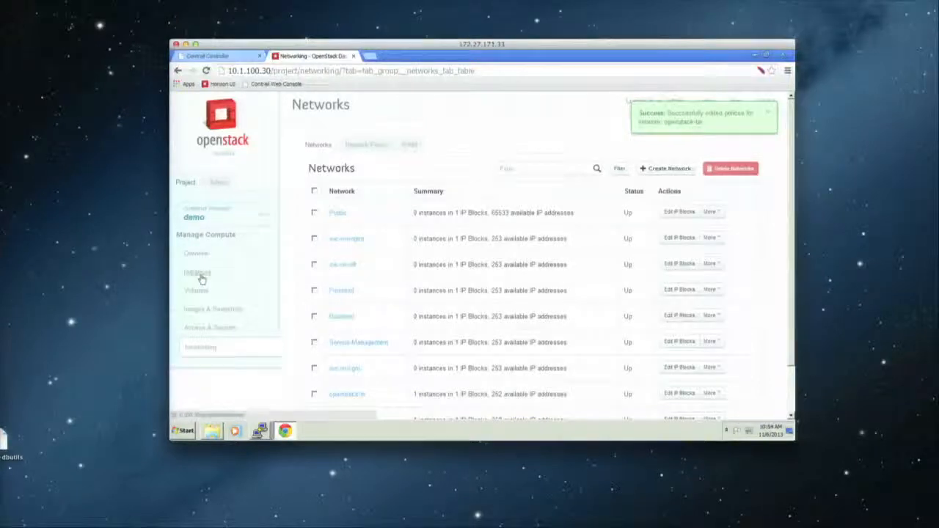
# - Reopen the openstackfe instance console to see ping replies from 192.168.11.253
pyautogui.click(197, 273)
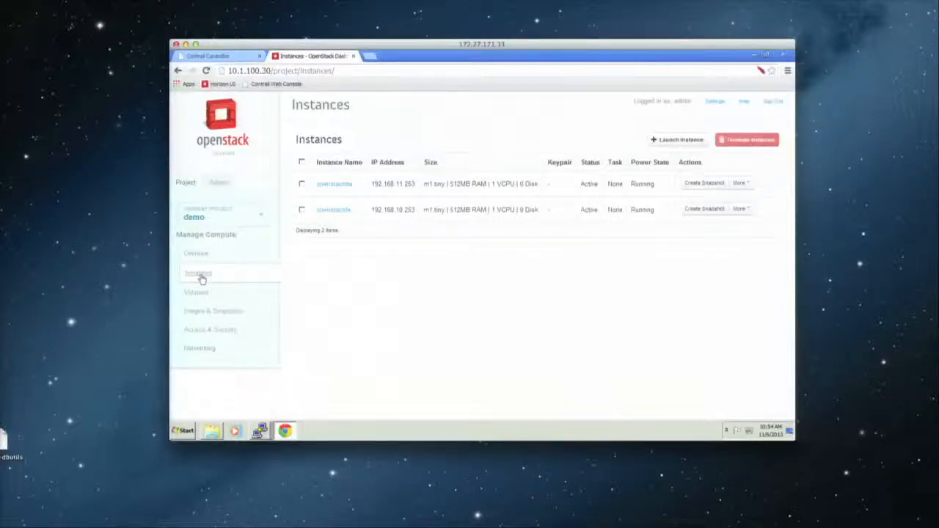
pyautogui.moveTo(335, 249)
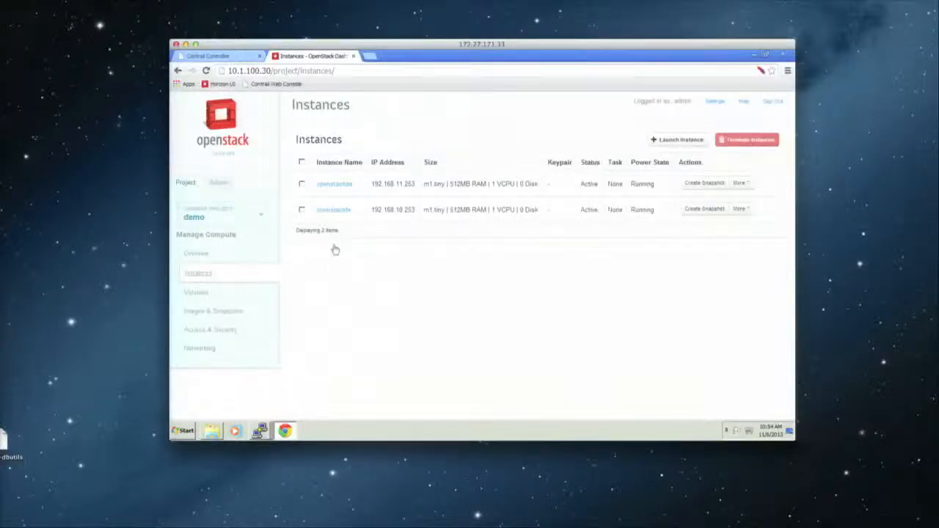
pyautogui.moveTo(337, 216)
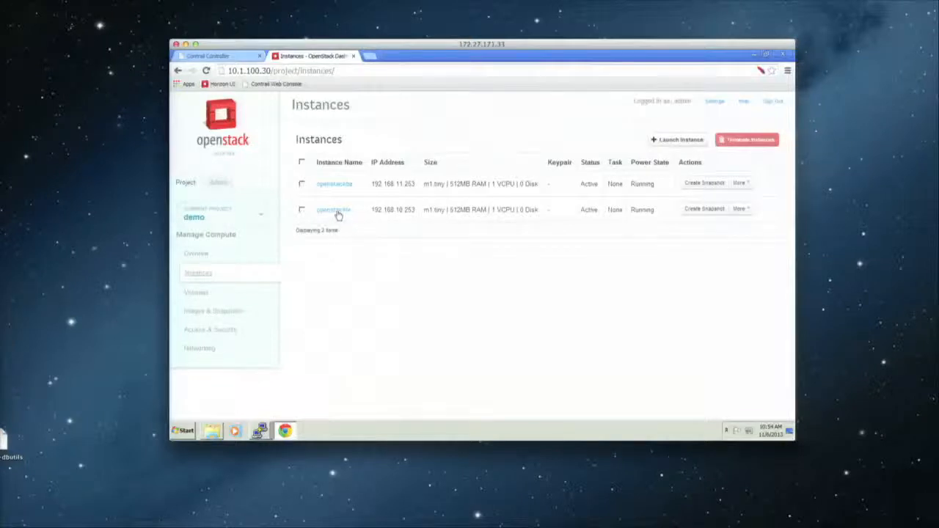
pyautogui.click(334, 210)
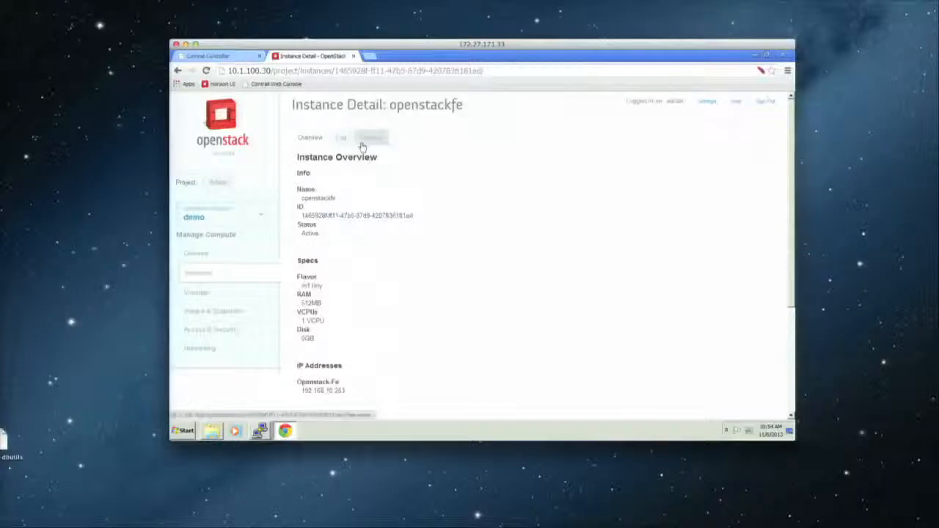
pyautogui.click(371, 138)
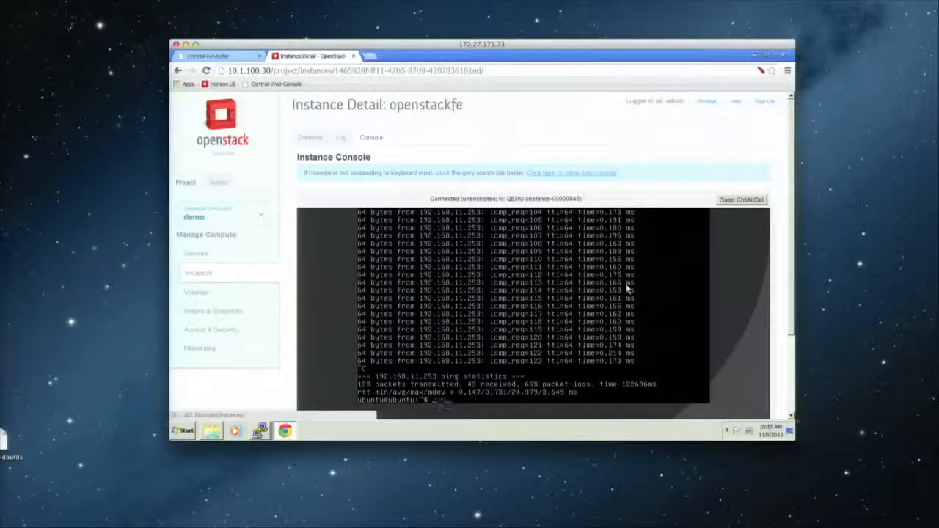
# - Run ping openstackfe by hostname in the console, getting replies from 192.168.11.253
pyautogui.write('ping openstackfe')
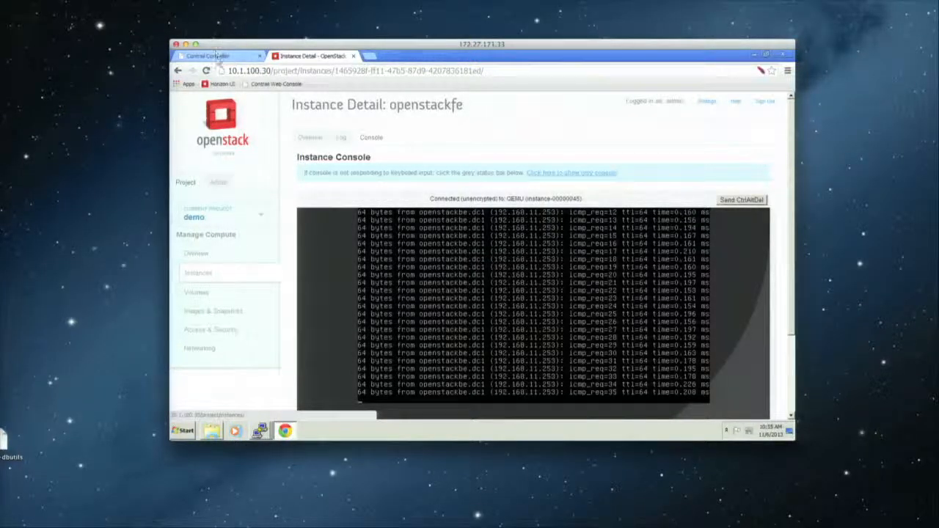
# - Reach the Packet Capture page under Monitor > Debug in the Contrail controller
pyautogui.click(213, 56)
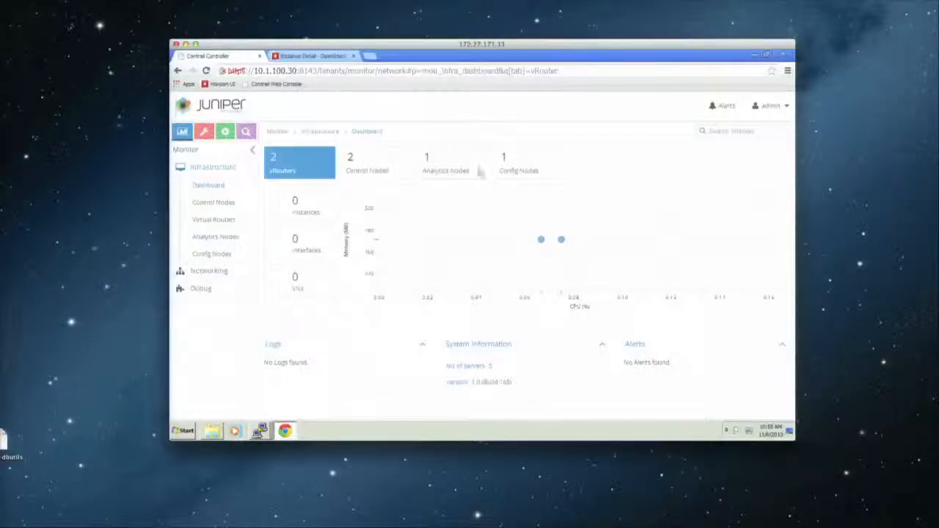
pyautogui.moveTo(452, 223)
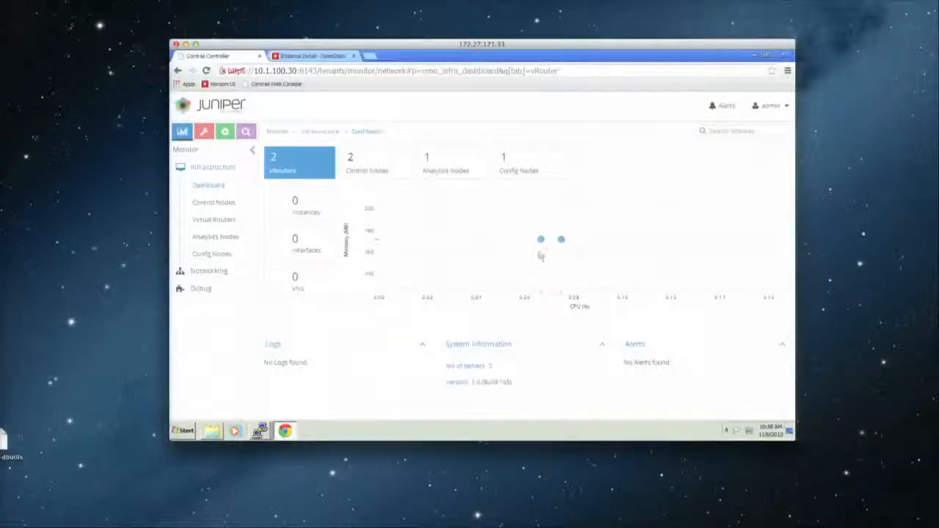
pyautogui.moveTo(541, 241)
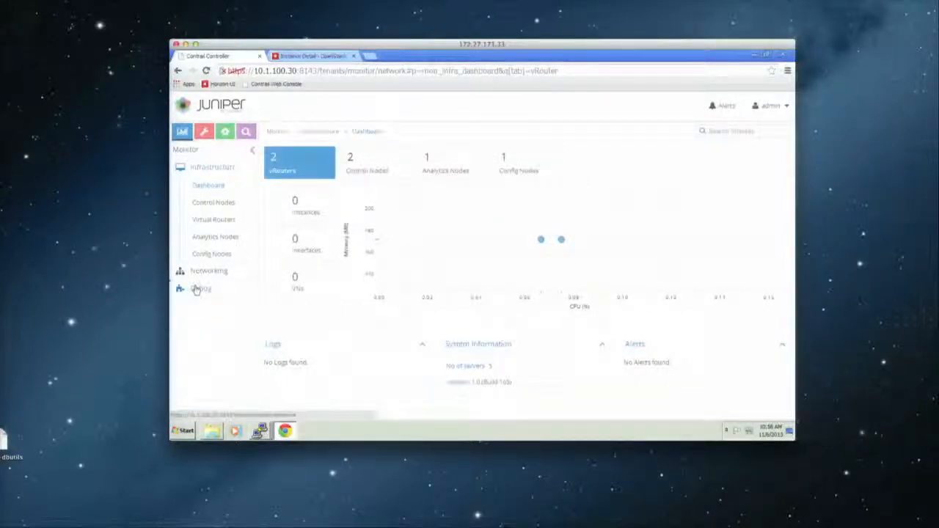
pyautogui.click(199, 288)
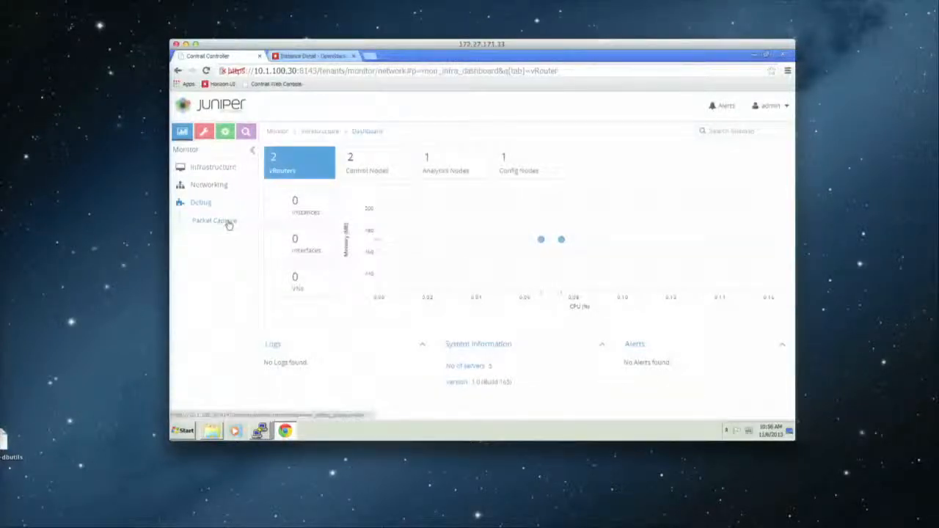
pyautogui.click(214, 220)
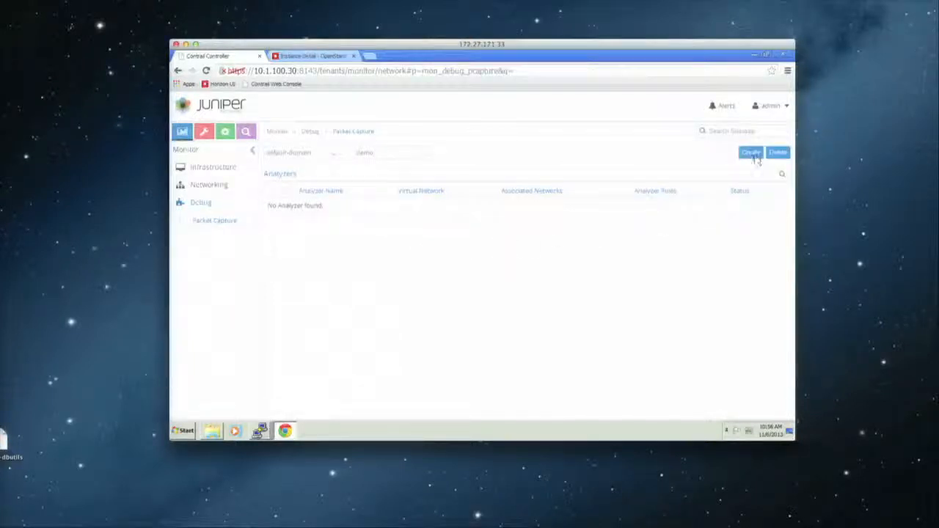
# - Start a new analyzer associated with openstack-fe and openstack-be, running on openstack-fe
pyautogui.click(749, 153)
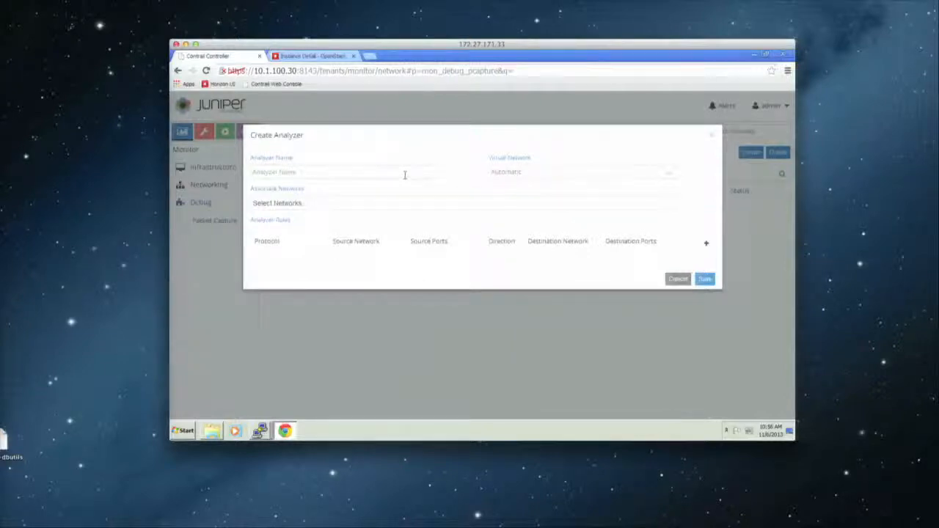
pyautogui.write('openastack')
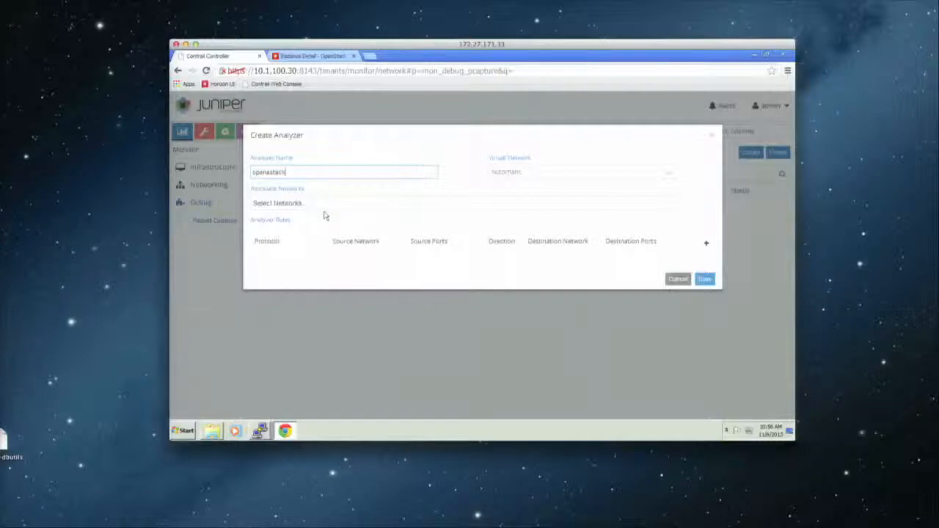
pyautogui.click(293, 202)
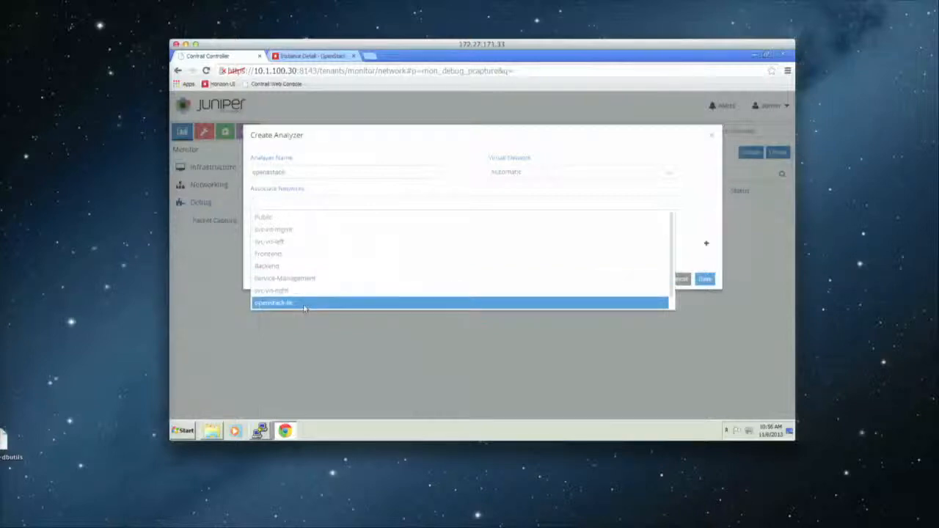
pyautogui.click(276, 303)
pyautogui.write('open')
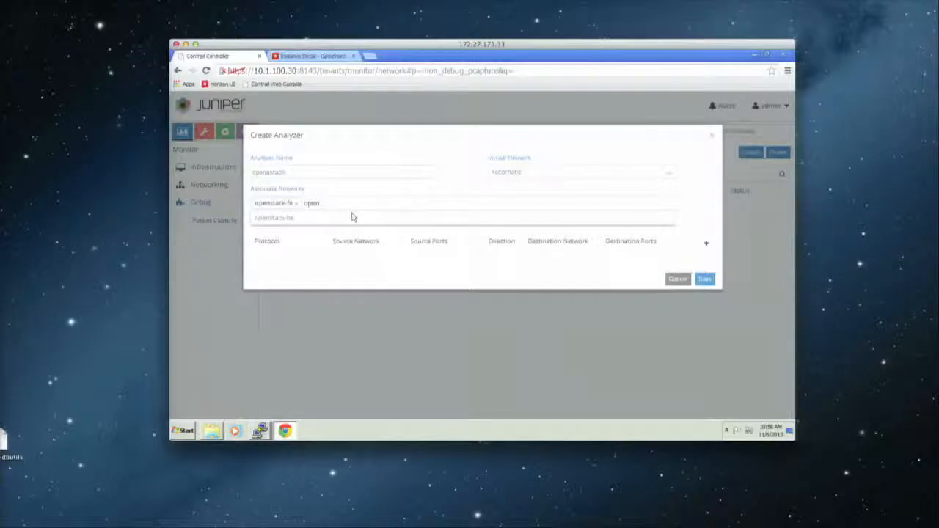
pyautogui.click(273, 217)
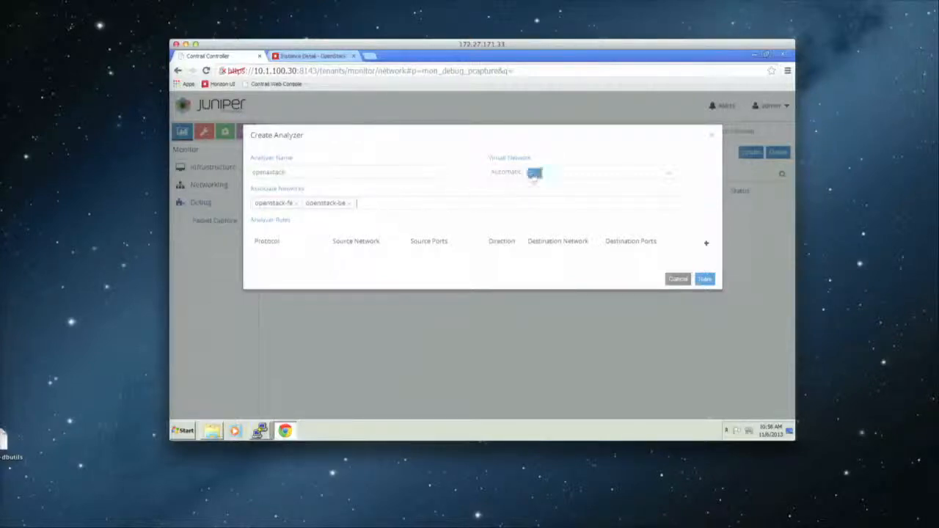
pyautogui.click(580, 172)
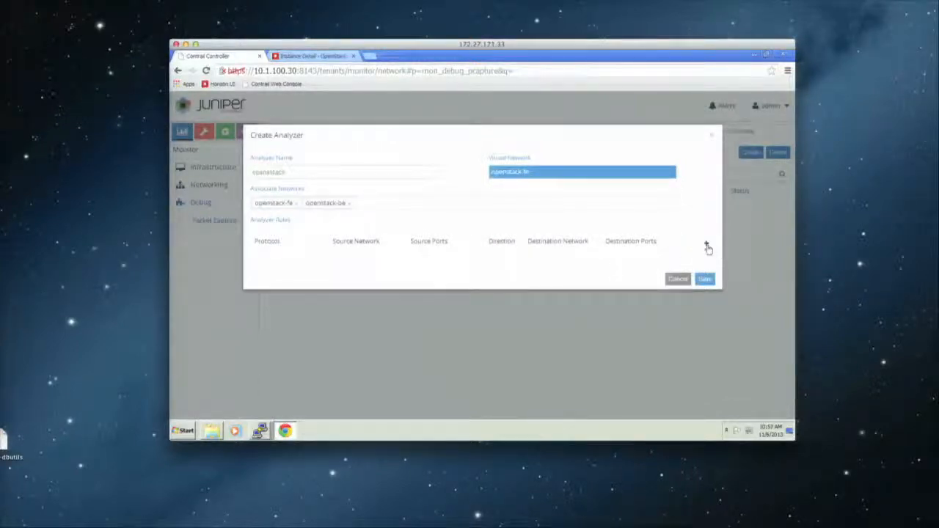
# - Add a rule mirroring traffic from openstack-fe to openstack-be and save the analyzer
pyautogui.click(706, 242)
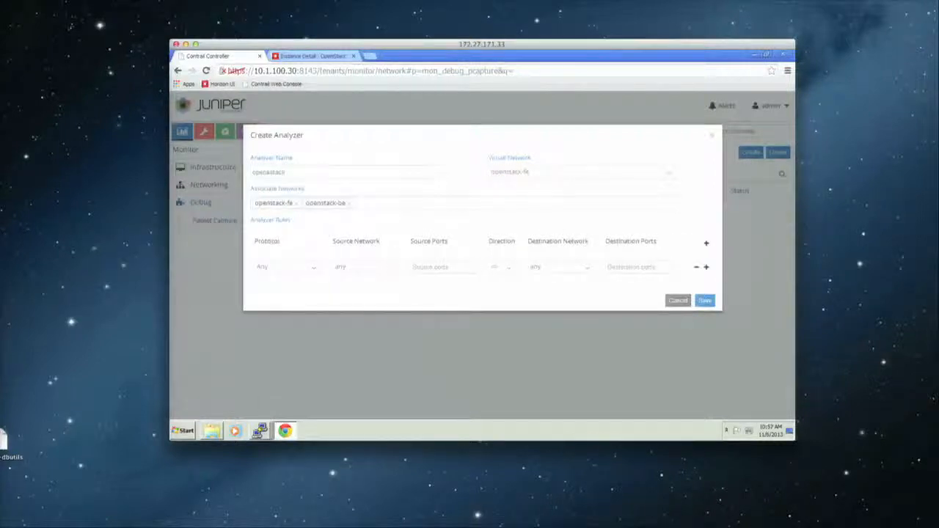
pyautogui.click(364, 267)
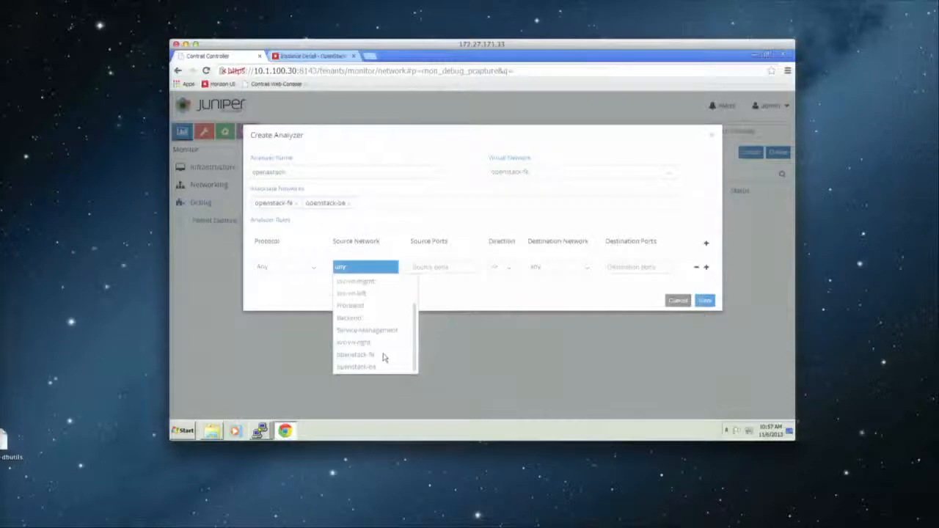
pyautogui.click(355, 353)
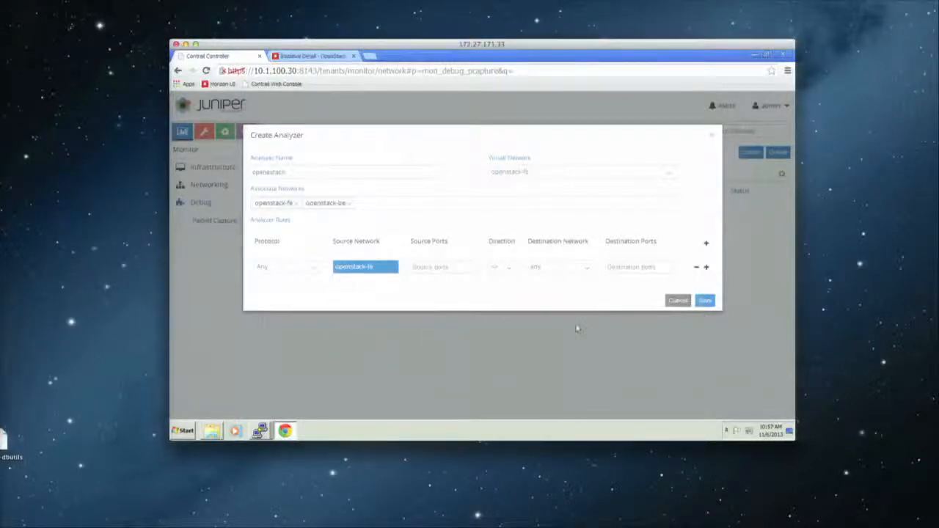
pyautogui.moveTo(575, 268)
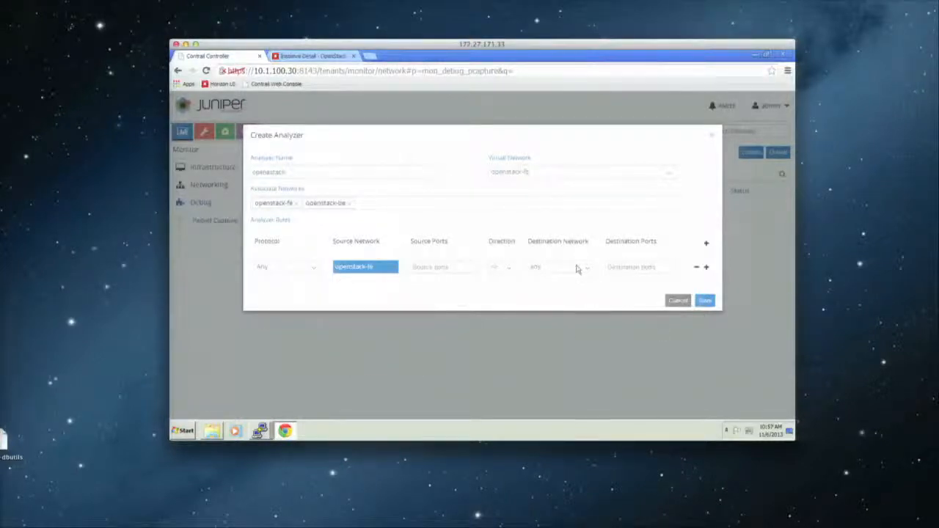
pyautogui.click(560, 267)
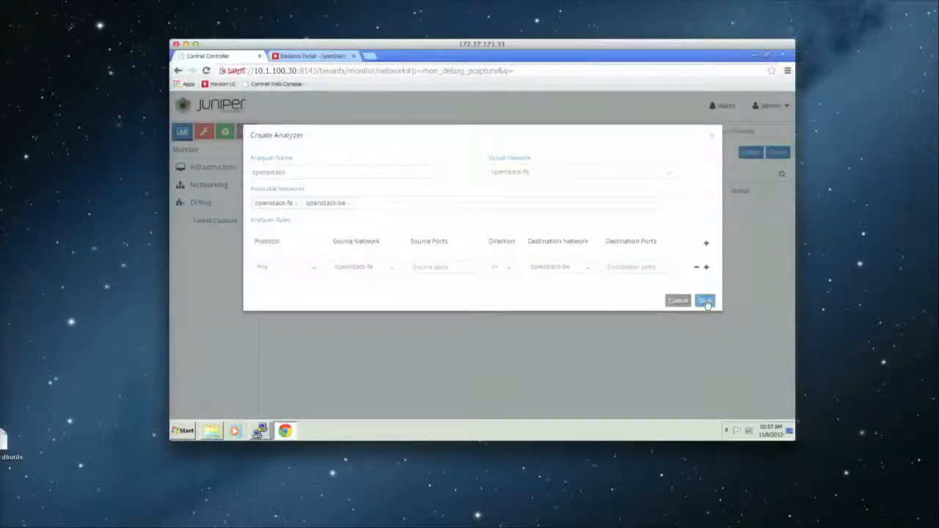
pyautogui.click(704, 301)
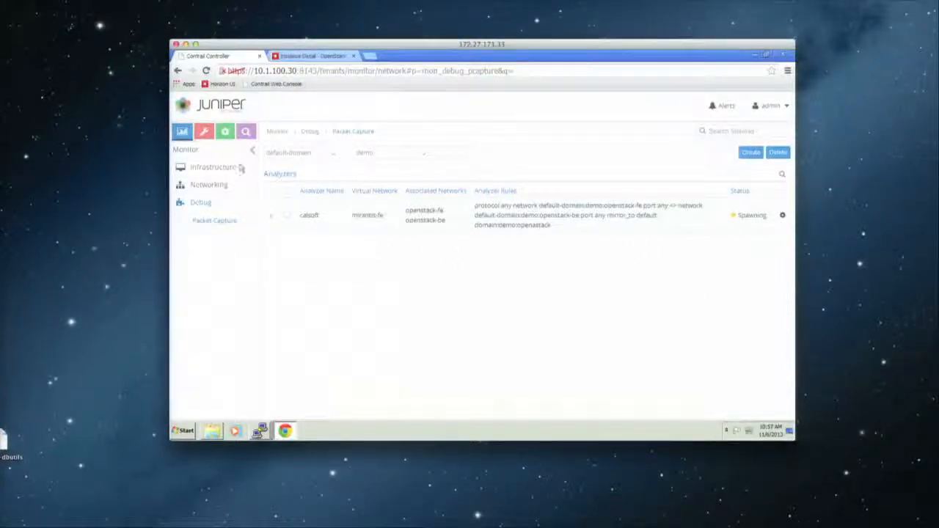
# - Bring up the analyzer instance's console in Horizon, showing Wireshark capturing ICMP replies
pyautogui.click(311, 56)
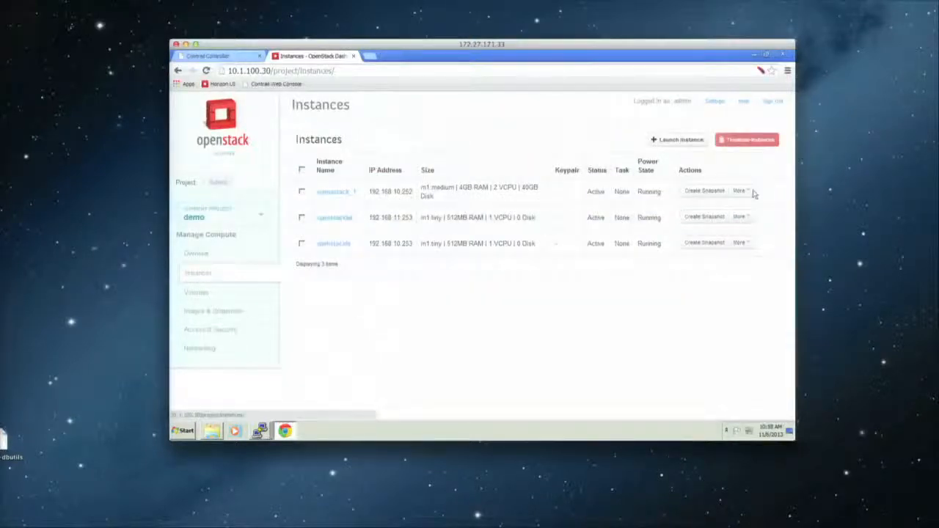
pyautogui.click(742, 191)
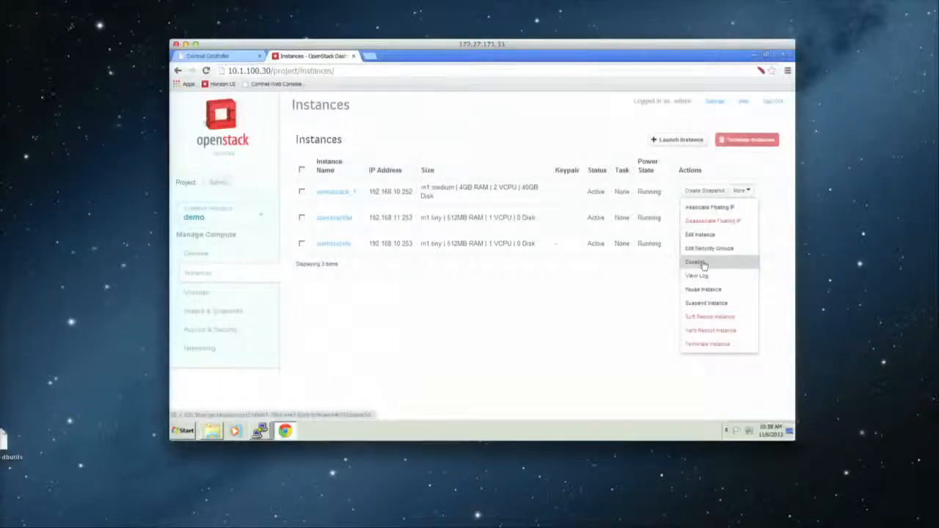
pyautogui.click(695, 261)
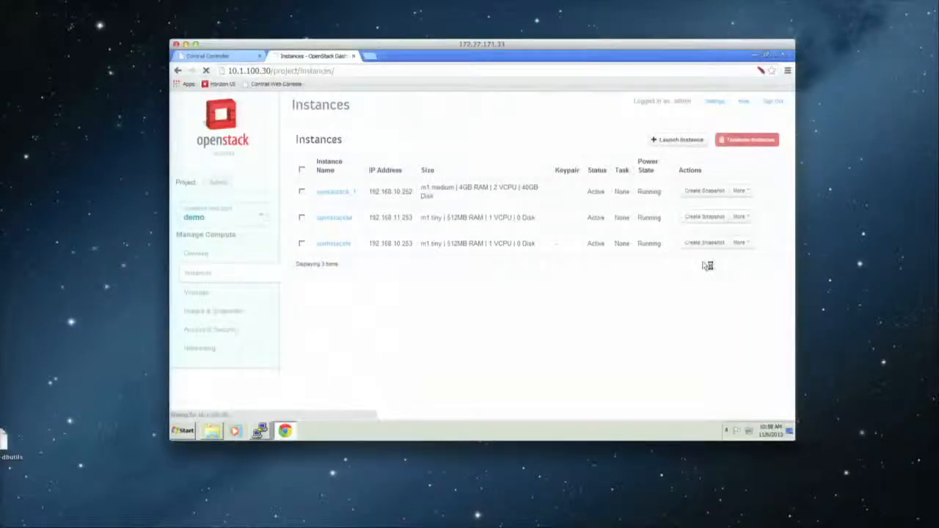
pyautogui.click(336, 190)
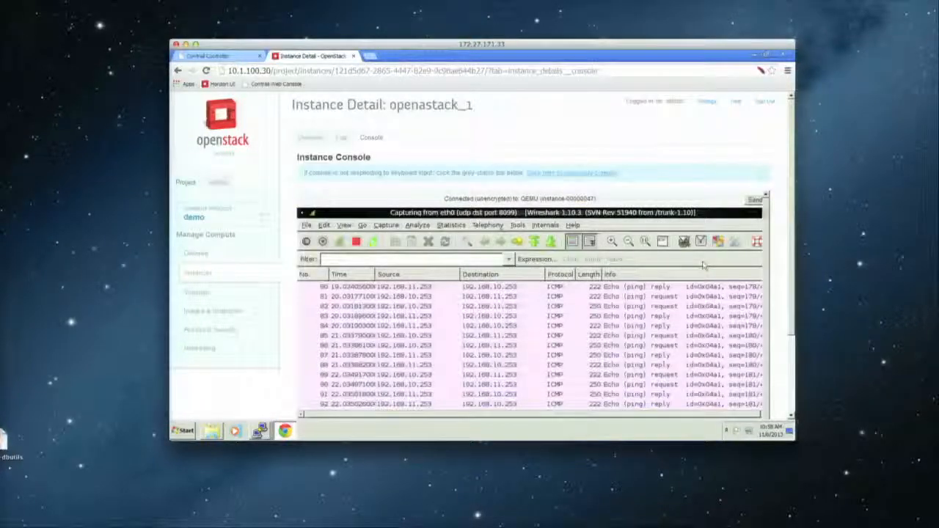